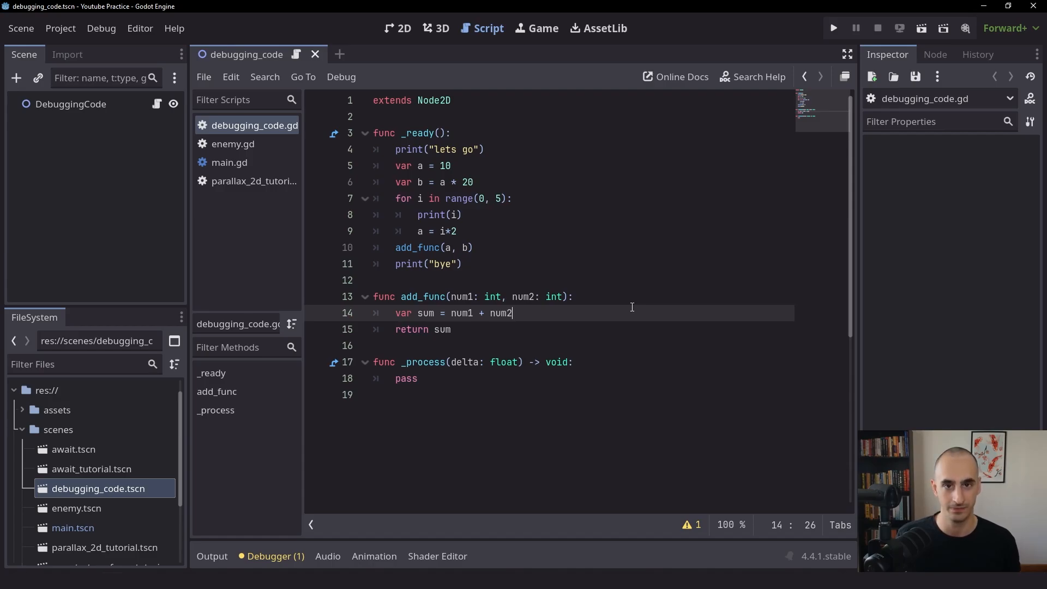
pyautogui.moveTo(520, 190)
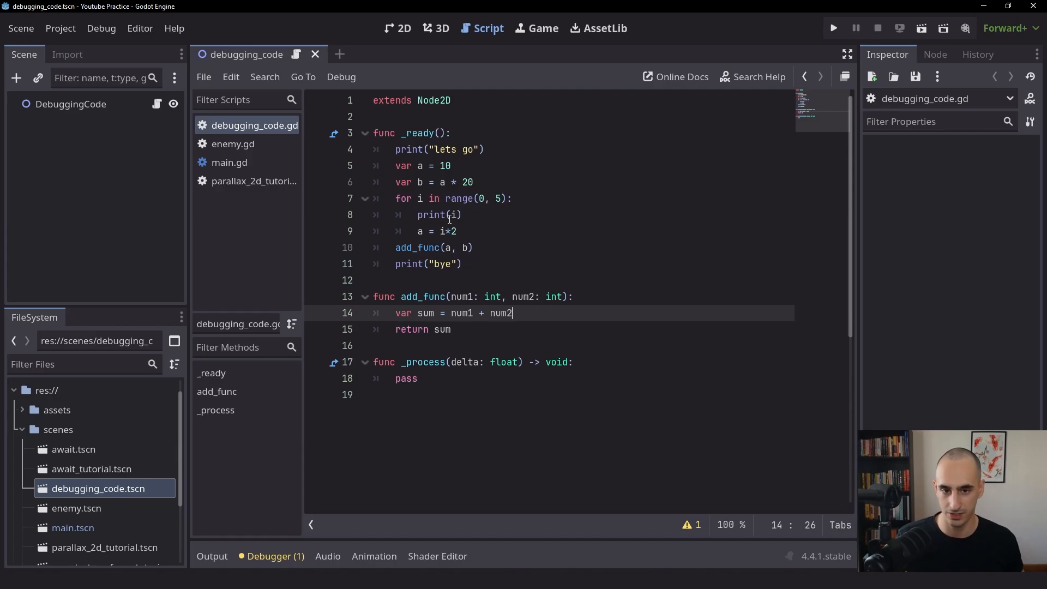
pyautogui.moveTo(494, 213)
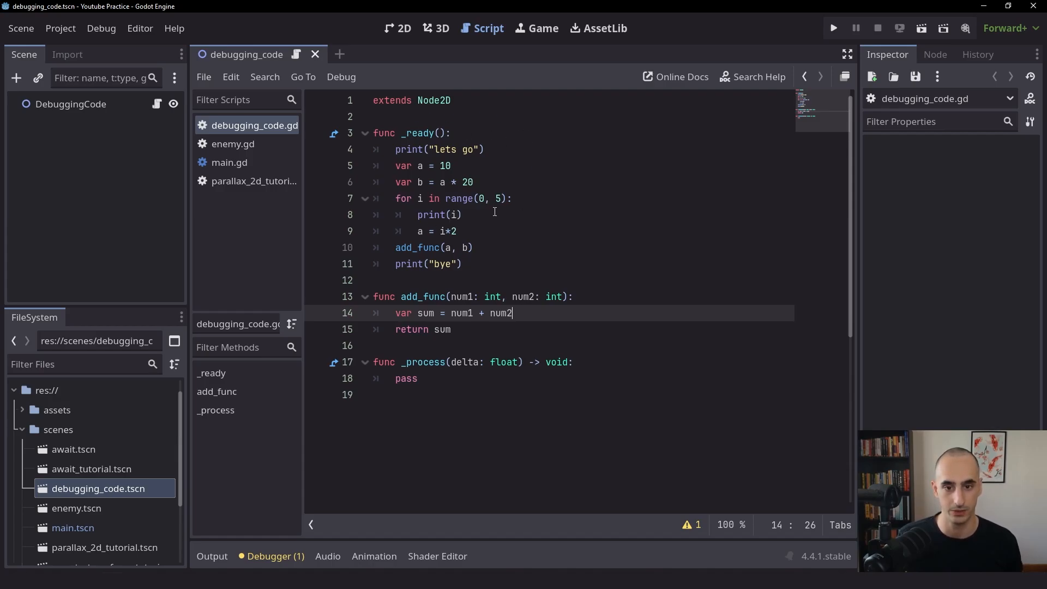
pyautogui.moveTo(394, 149)
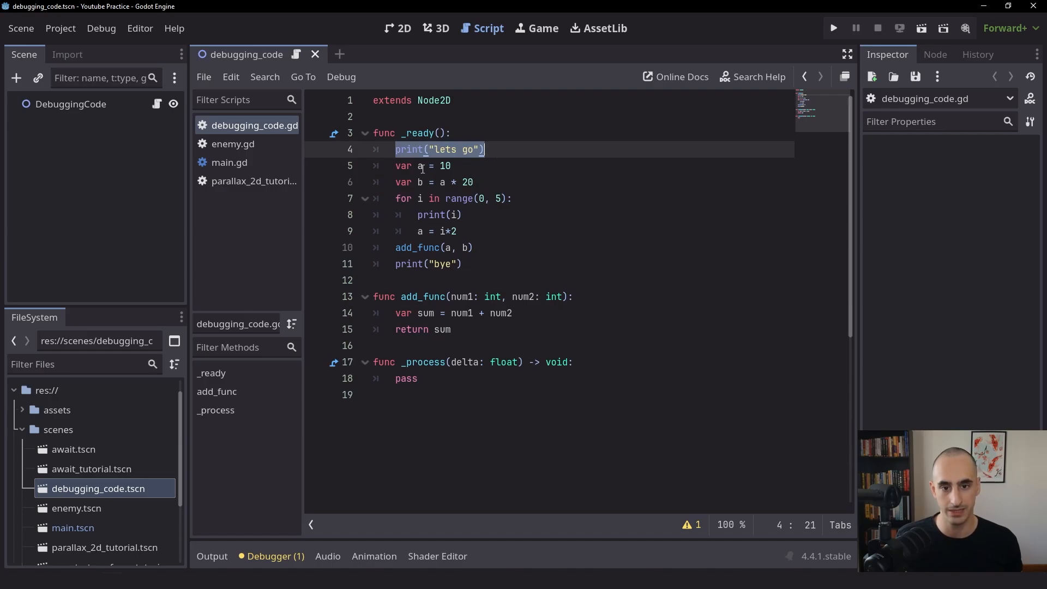
# Highlight variable b, the print(i) loop call and the print('bye') line in the script
pyautogui.click(419, 182)
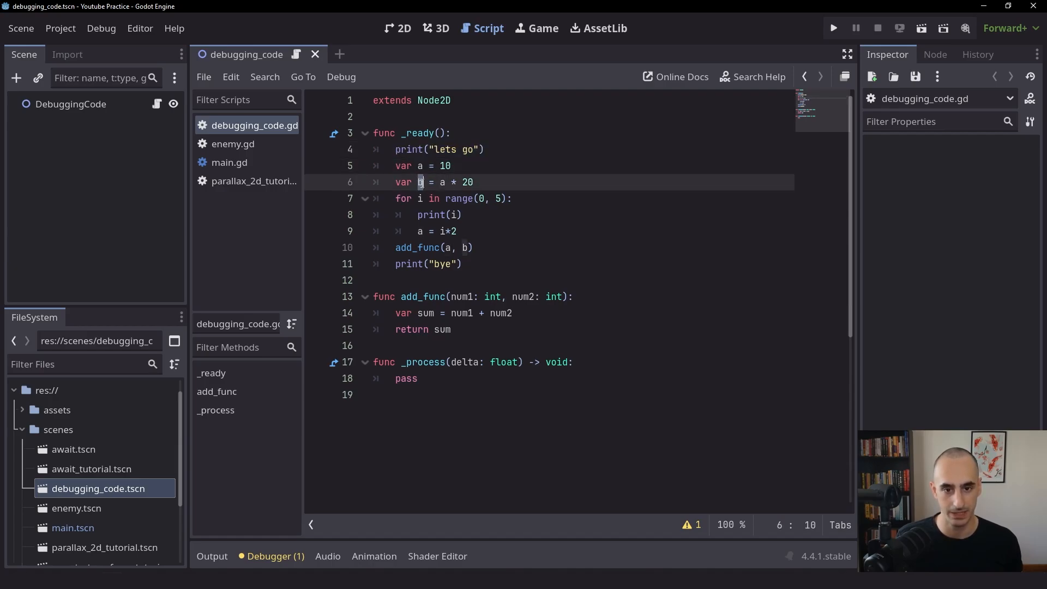
pyautogui.moveTo(476, 202)
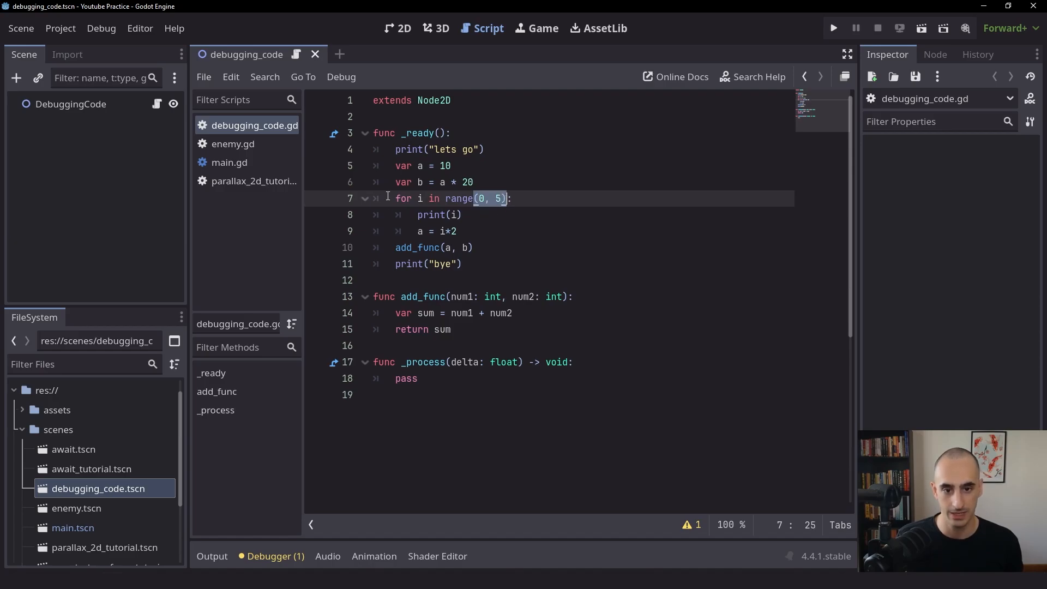
pyautogui.doubleClick(438, 215)
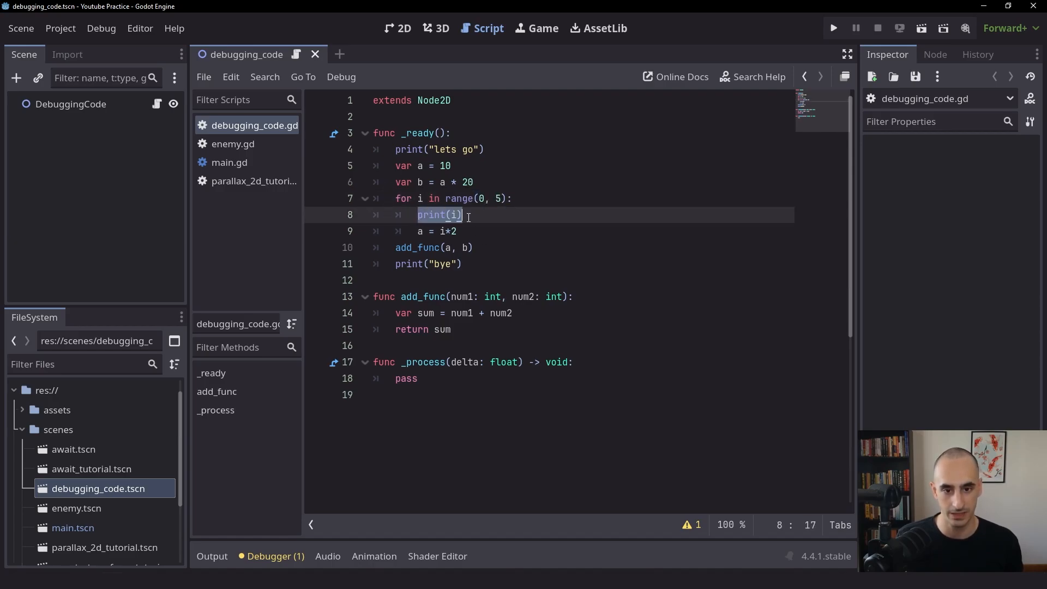
pyautogui.click(420, 232)
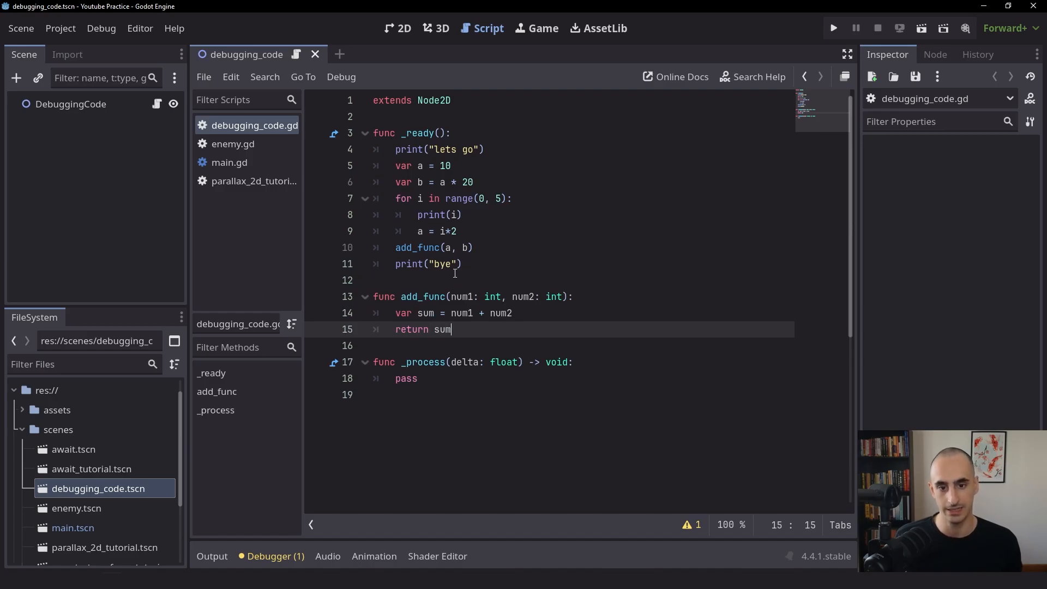
pyautogui.click(461, 263)
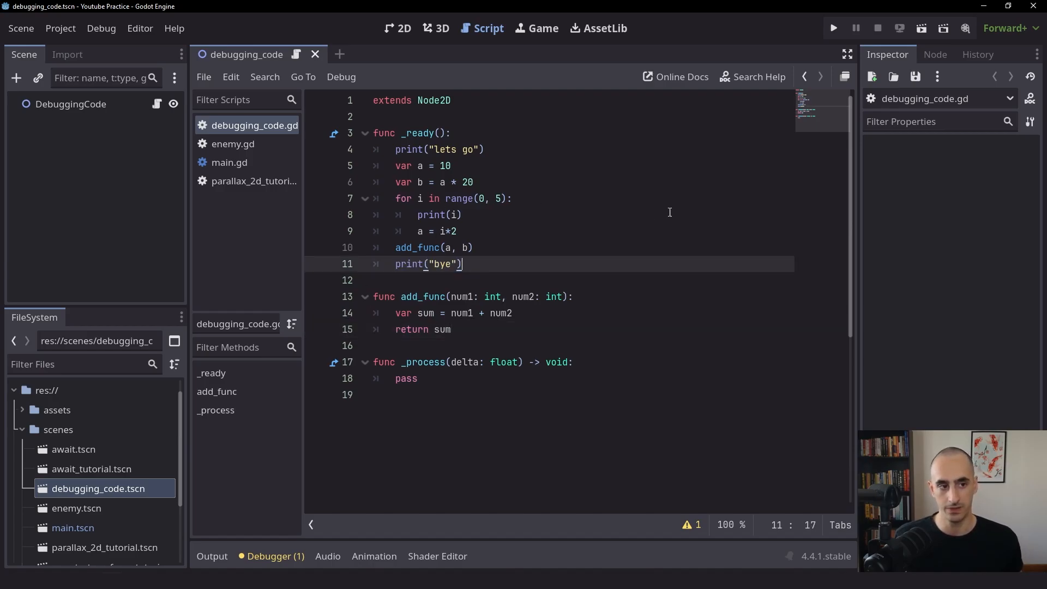
# Run the project, close the game window and hide the output log
pyautogui.click(833, 28)
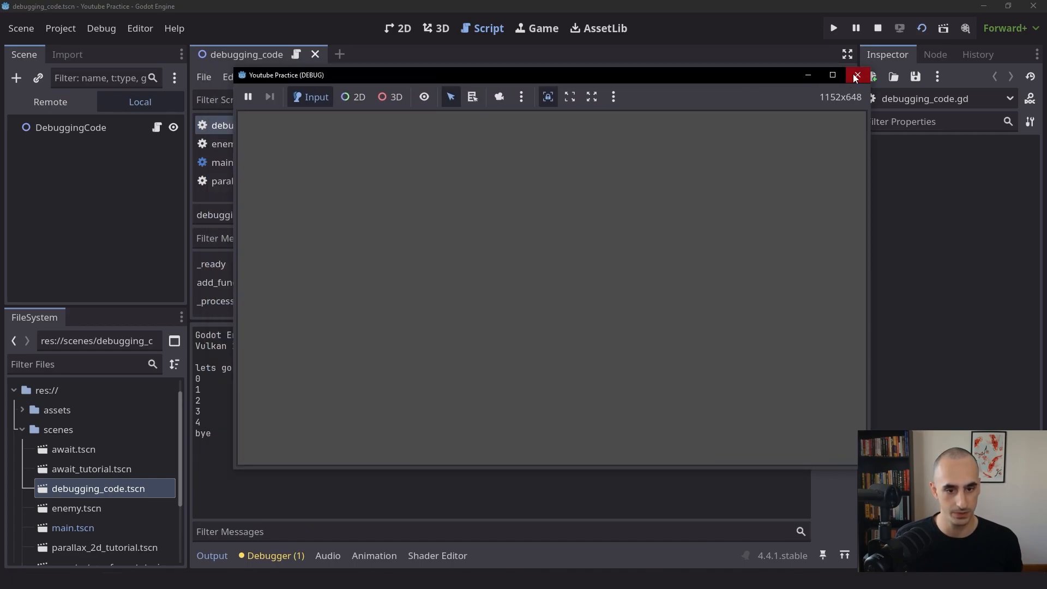
pyautogui.click(857, 75)
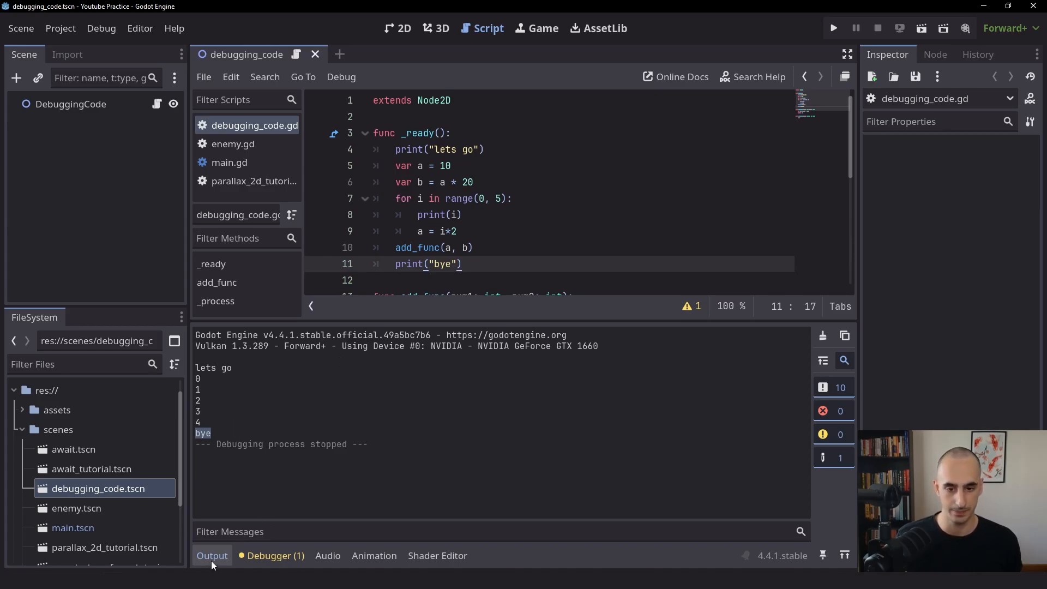
pyautogui.click(211, 555)
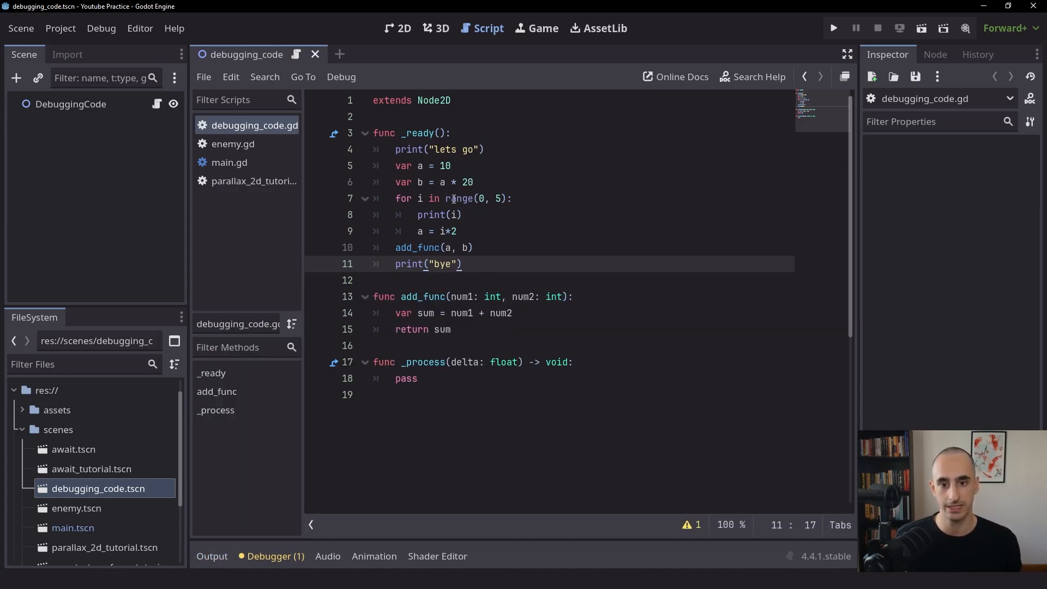
# Add a breakpoint on line 4 of _ready and rerun the scene
pyautogui.doubleClick(438, 149)
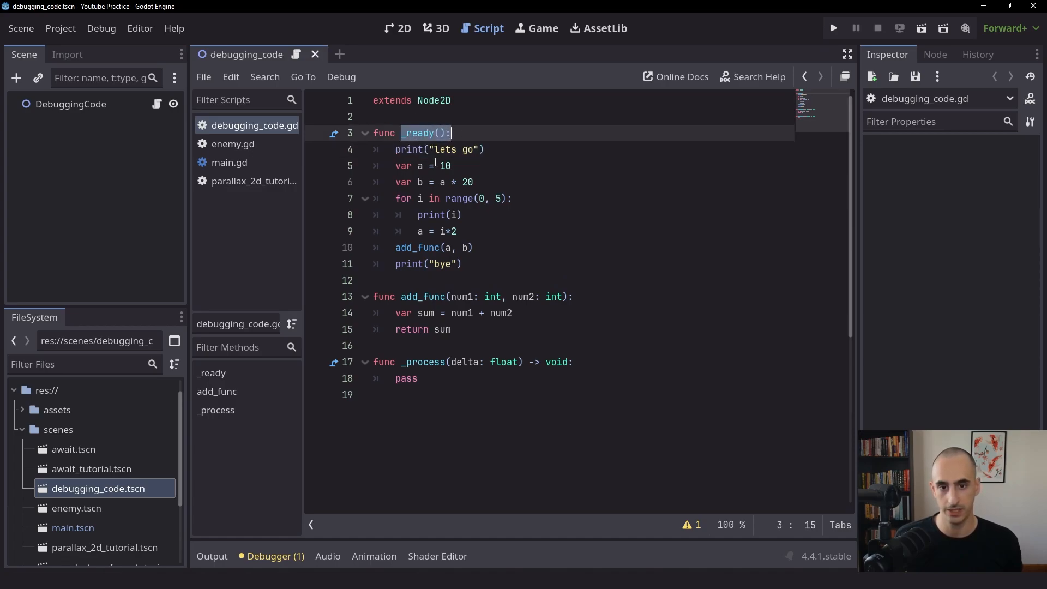
pyautogui.click(396, 149)
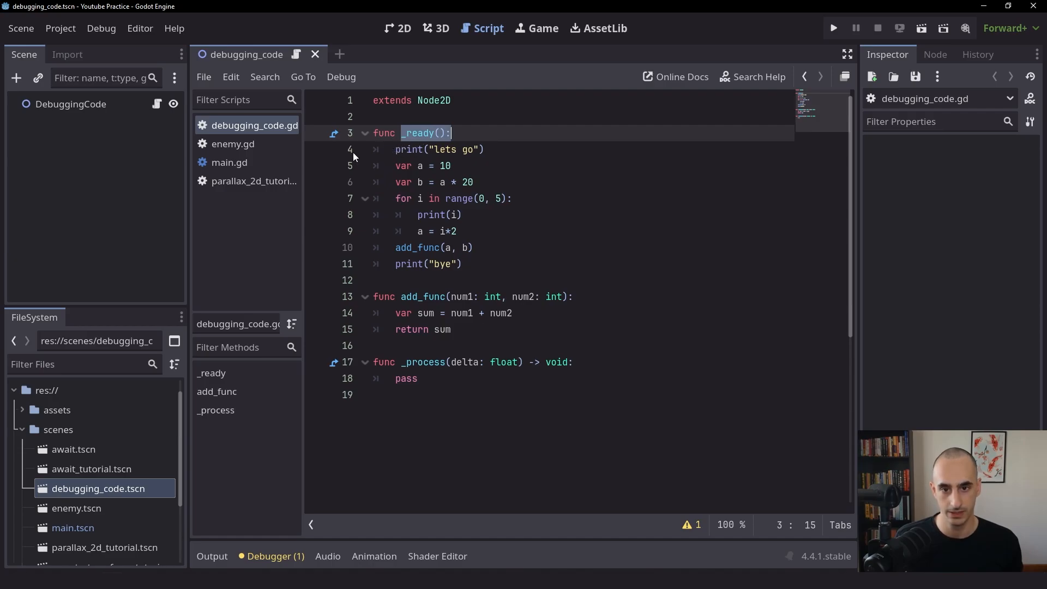
pyautogui.click(316, 149)
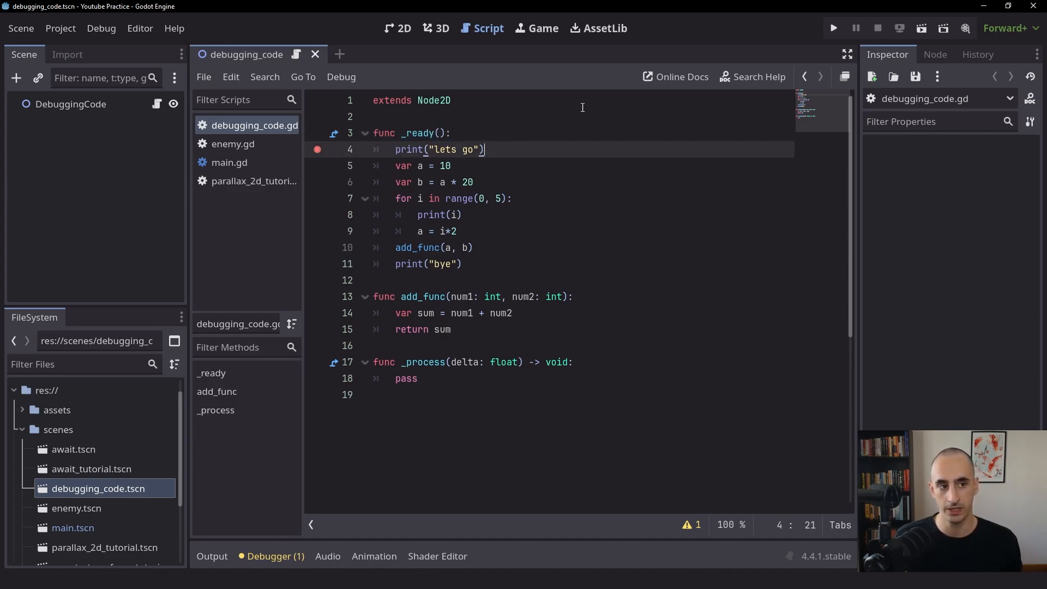
pyautogui.click(832, 28)
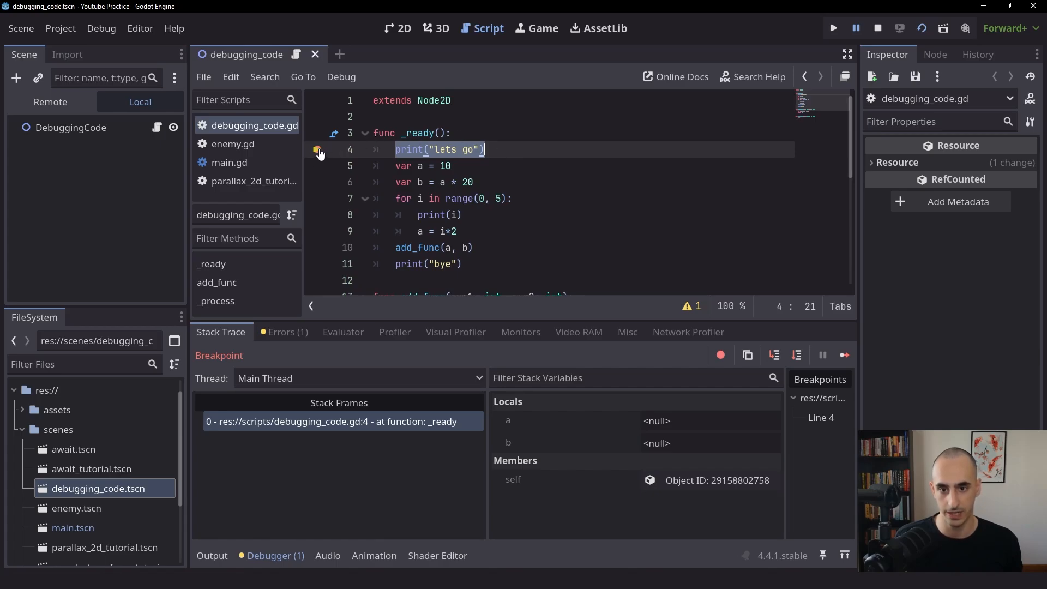
pyautogui.click(407, 149)
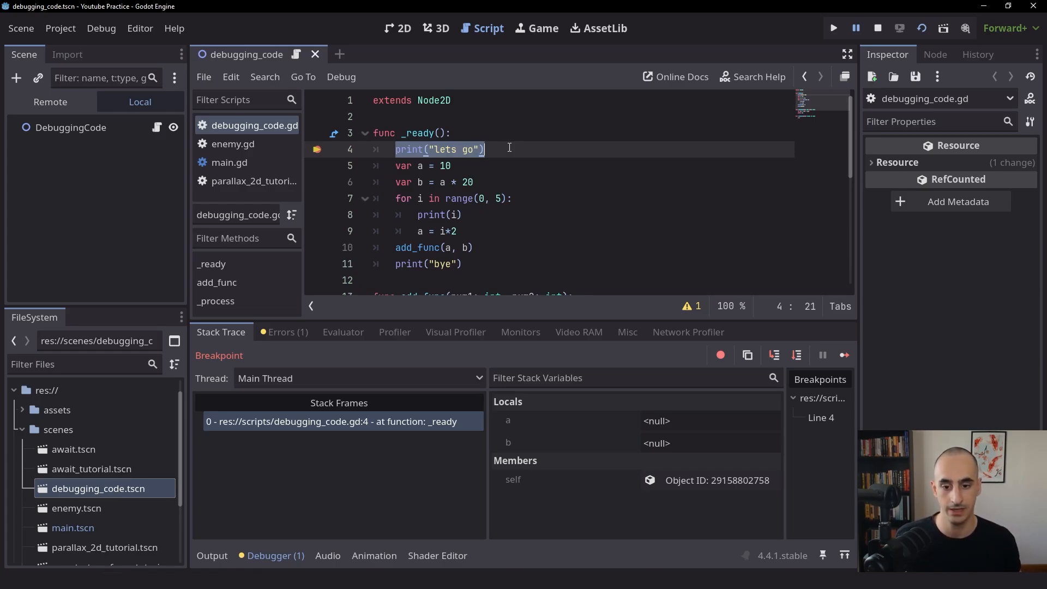
pyautogui.click(212, 555)
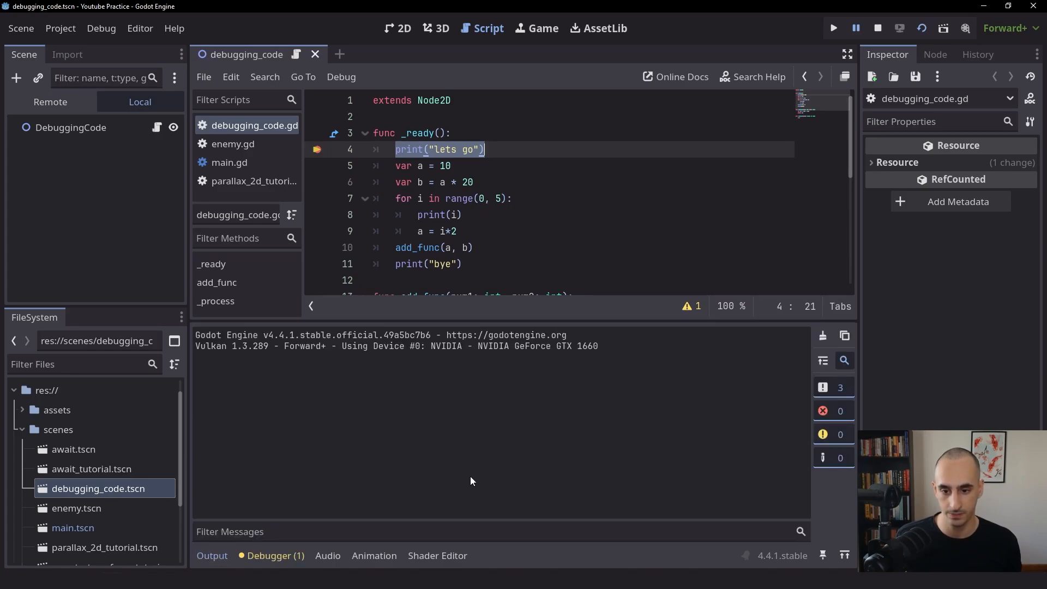
pyautogui.moveTo(233, 366)
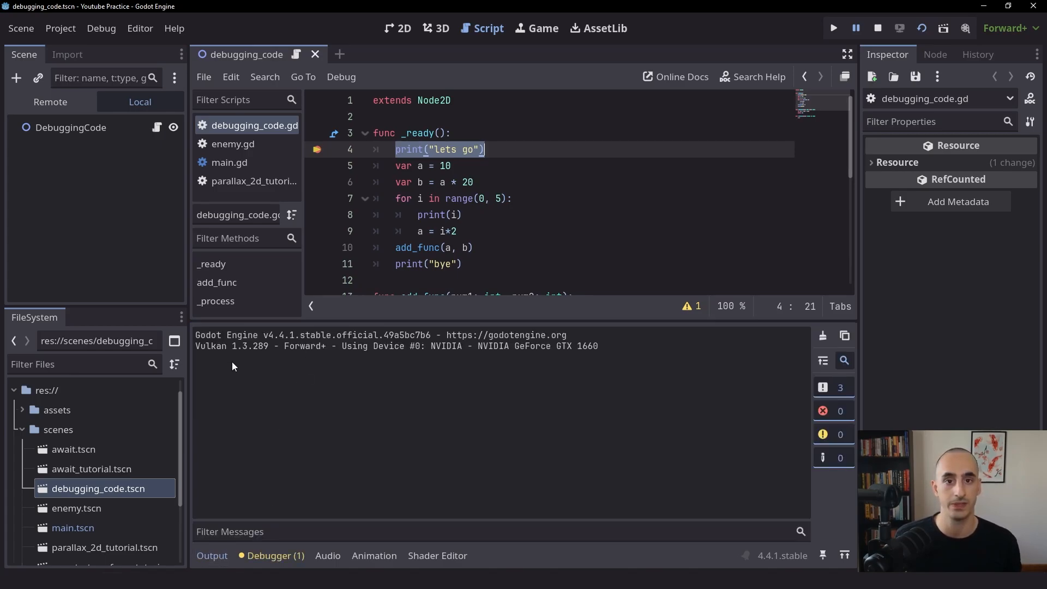
pyautogui.click(452, 133)
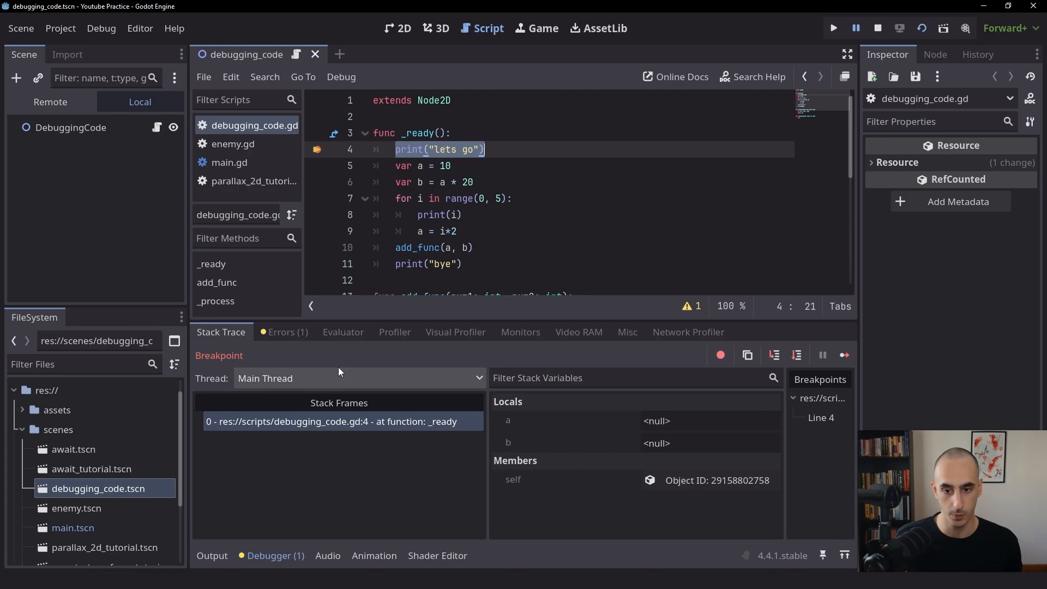
pyautogui.moveTo(531, 401)
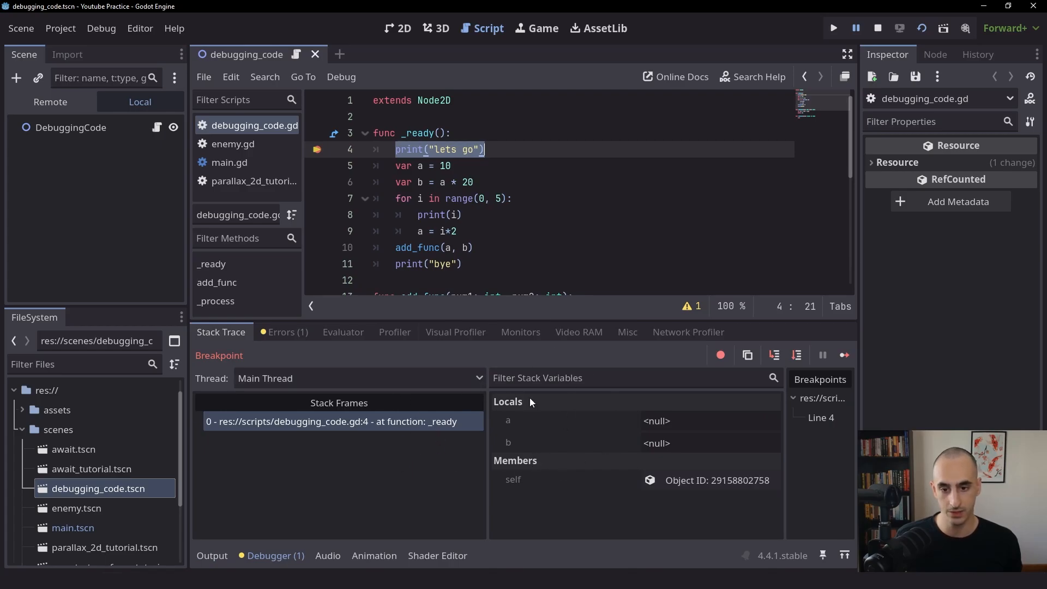
pyautogui.moveTo(507, 451)
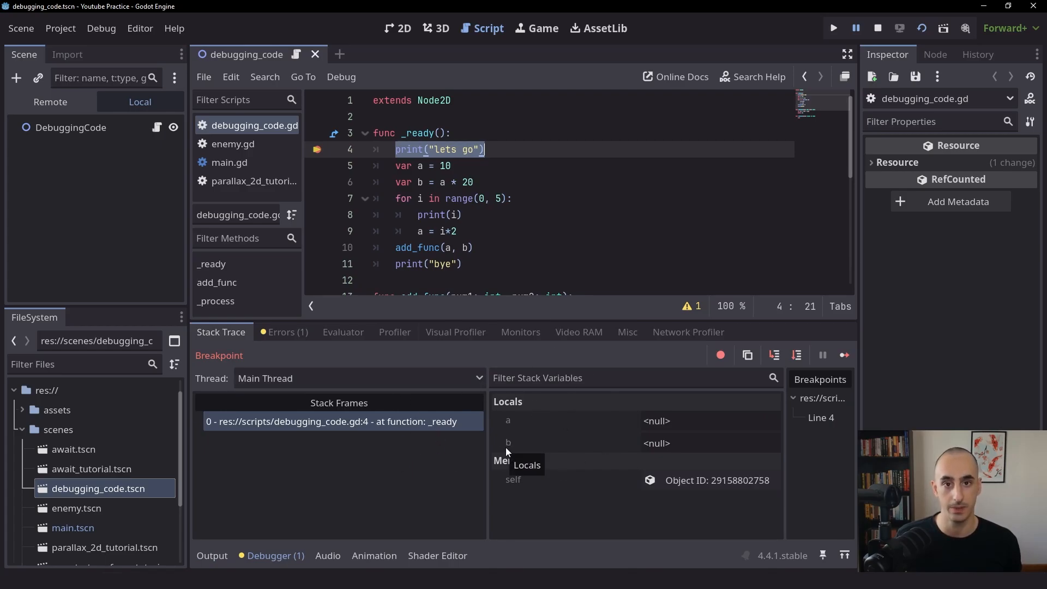
pyautogui.moveTo(589, 353)
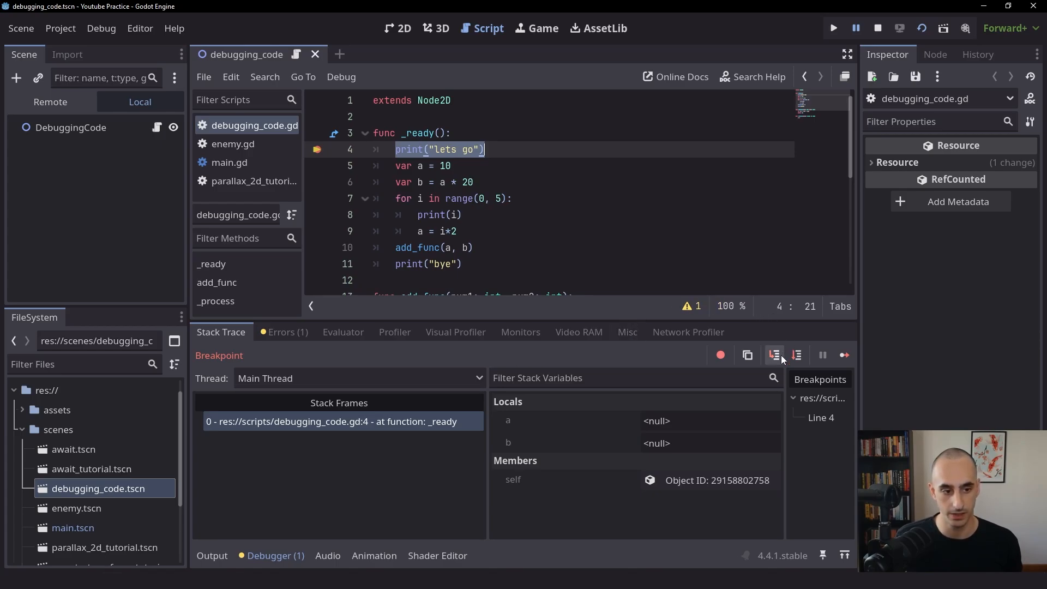
pyautogui.moveTo(774, 355)
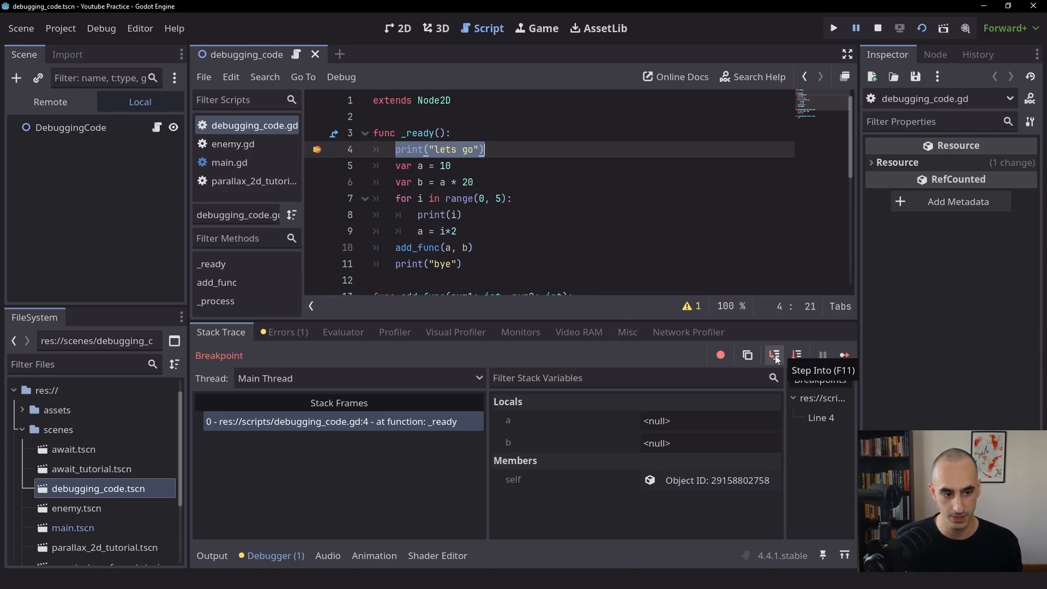
pyautogui.moveTo(797, 354)
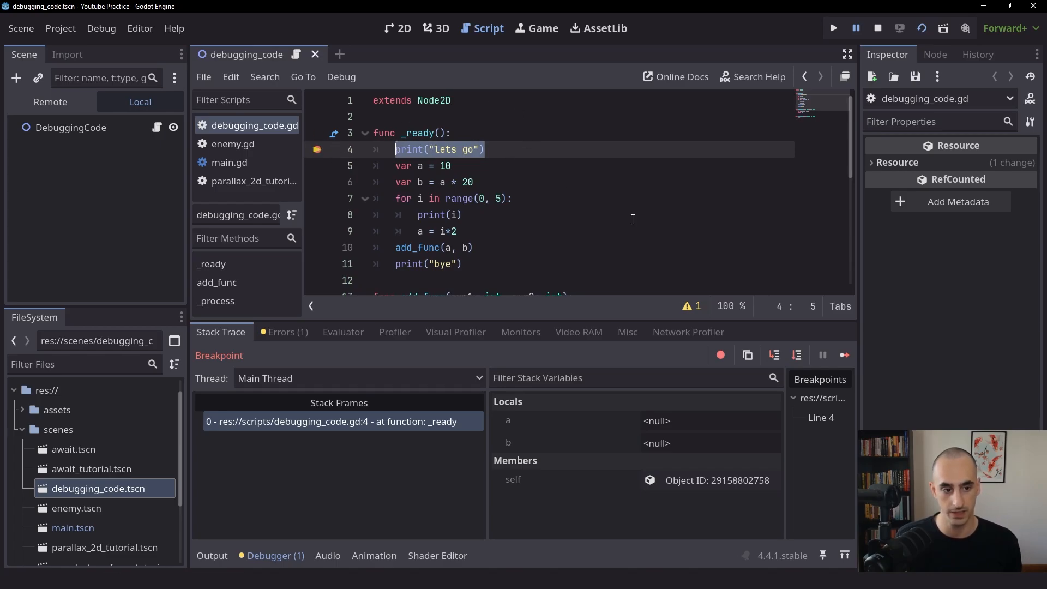
pyautogui.moveTo(796, 354)
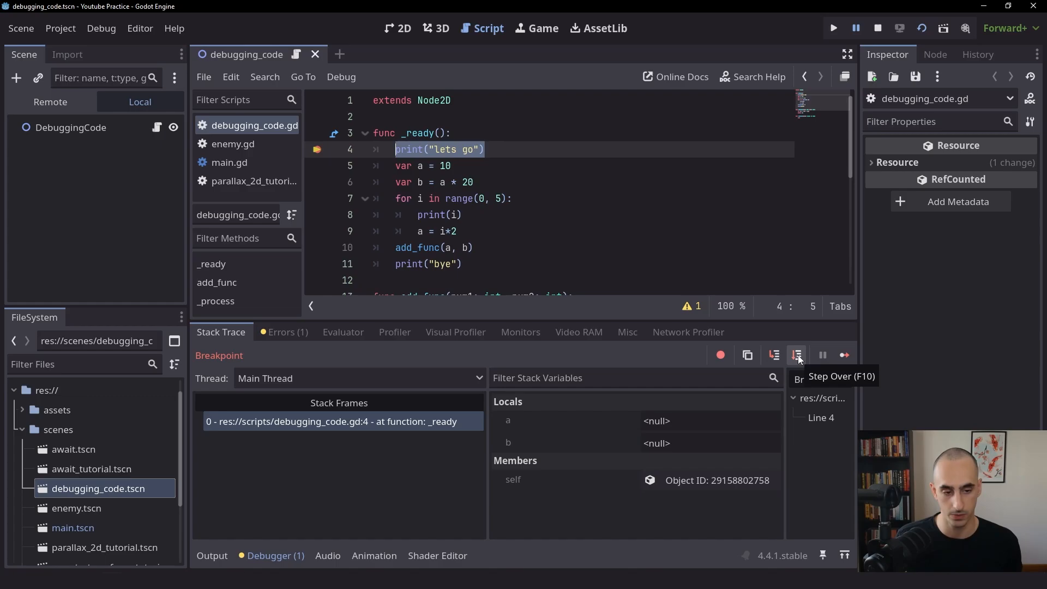
# Step past line 4 printing 'lets go', check output, then view the stack trace at line 5
pyautogui.click(796, 354)
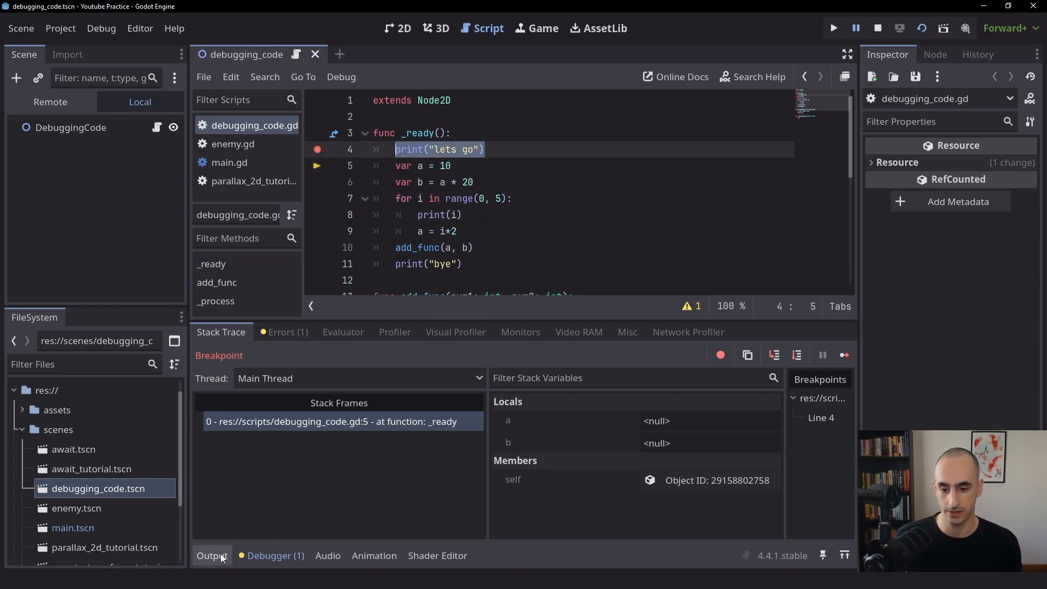
pyautogui.click(211, 556)
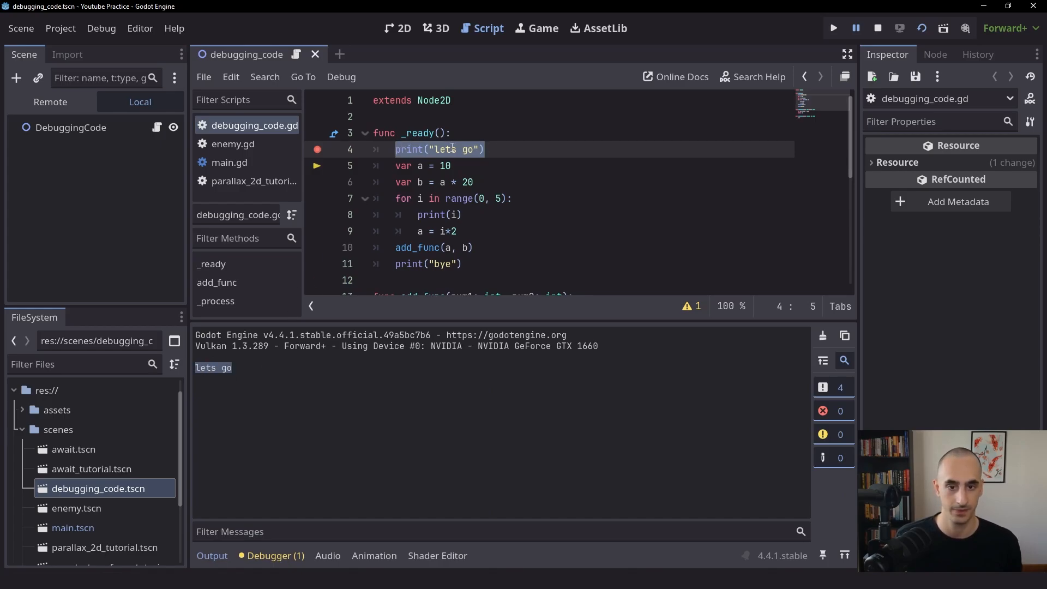
pyautogui.click(484, 149)
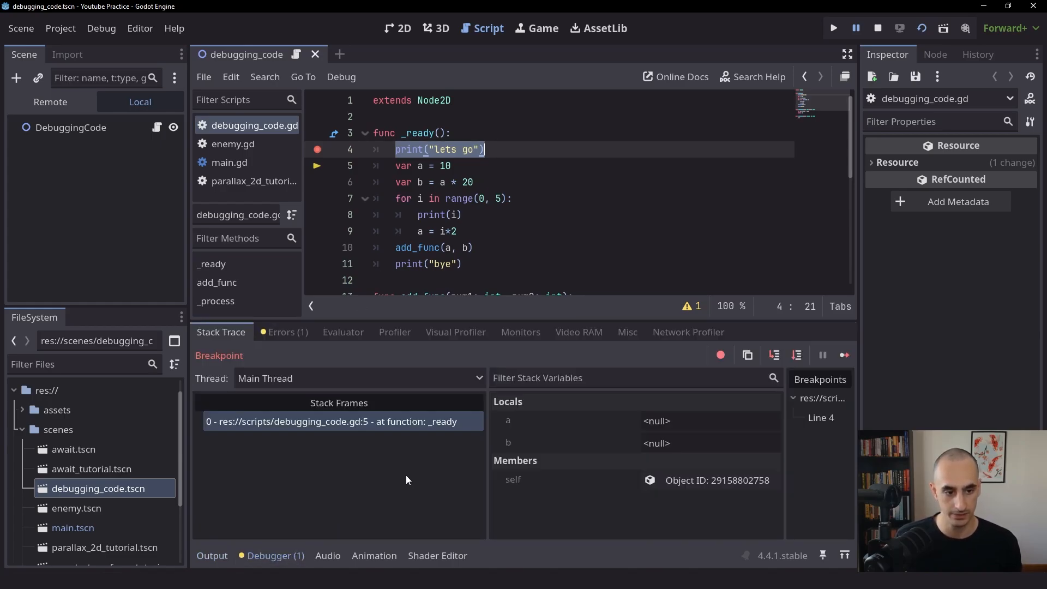
pyautogui.moveTo(773, 355)
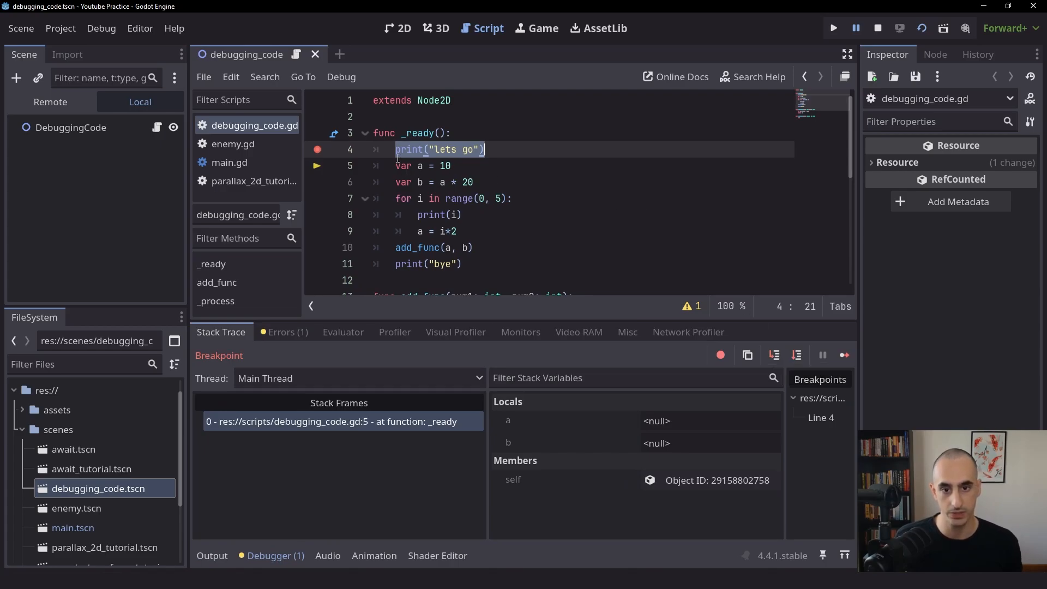
pyautogui.moveTo(704, 206)
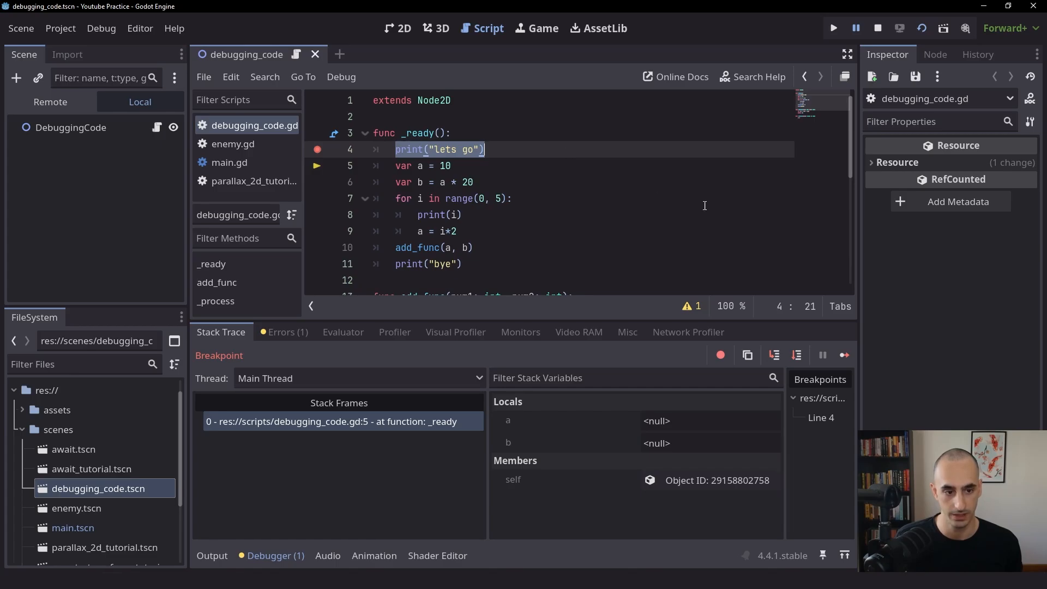
pyautogui.moveTo(774, 355)
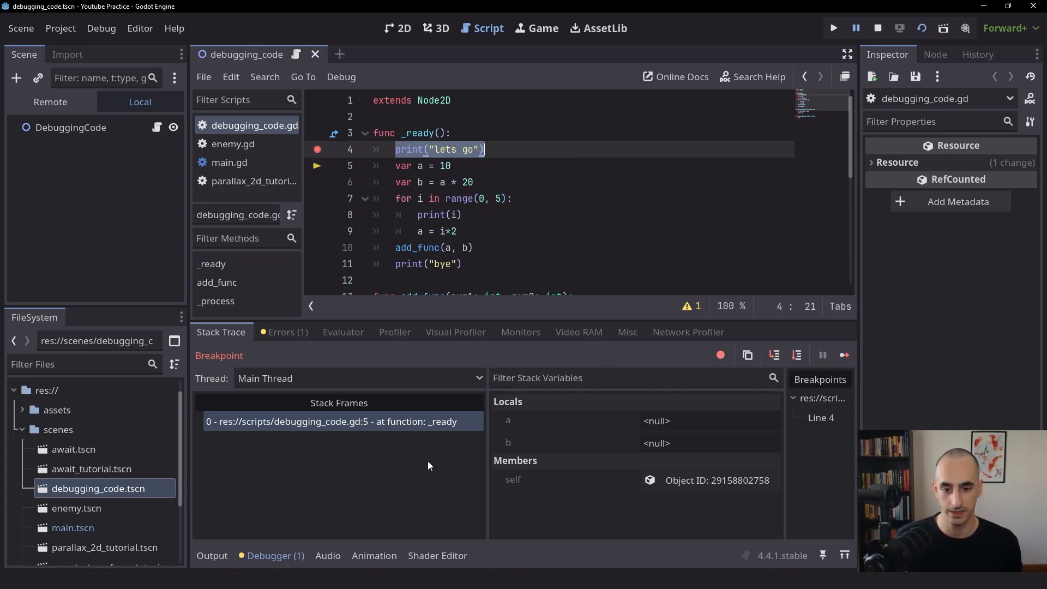
pyautogui.click(388, 492)
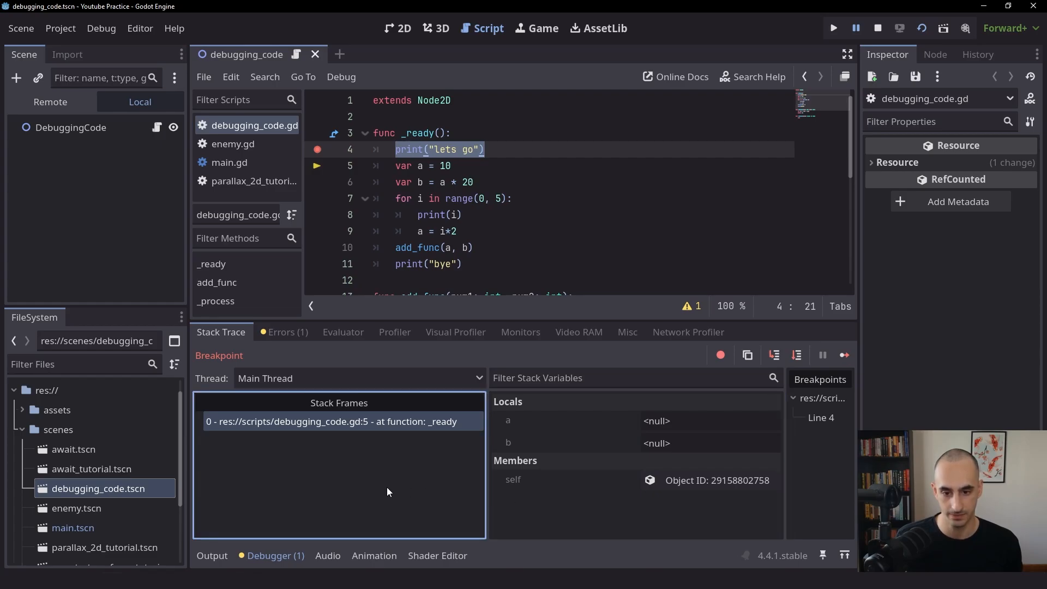
pyautogui.moveTo(370, 405)
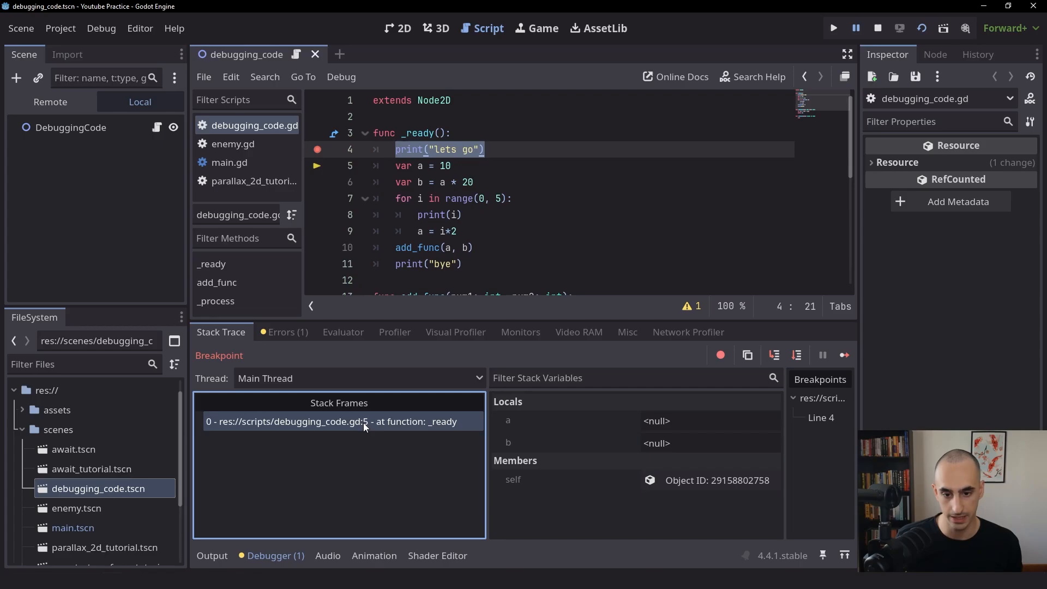
pyautogui.moveTo(345, 425)
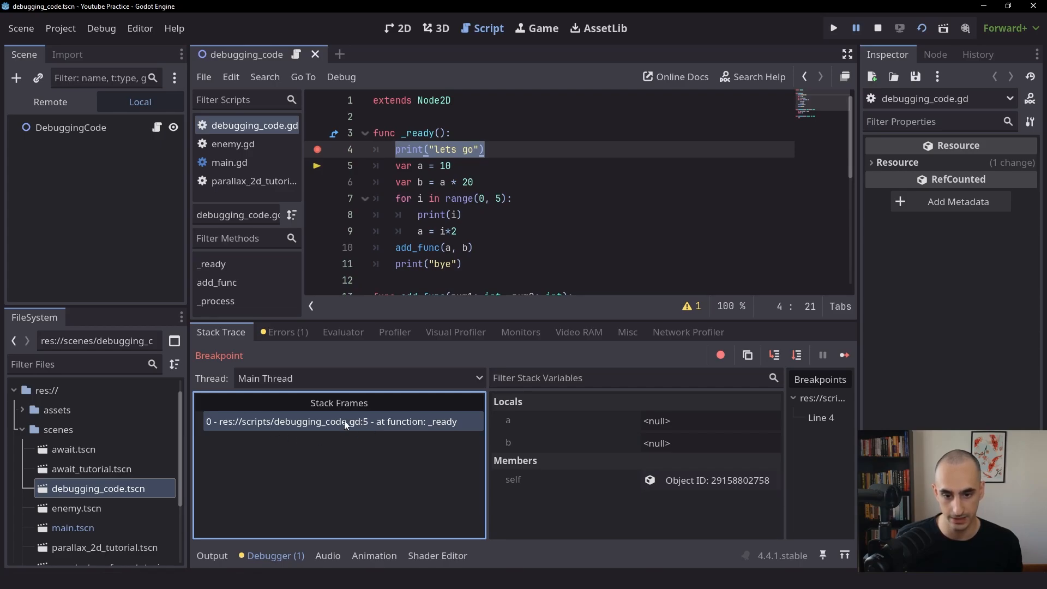
pyautogui.moveTo(364, 434)
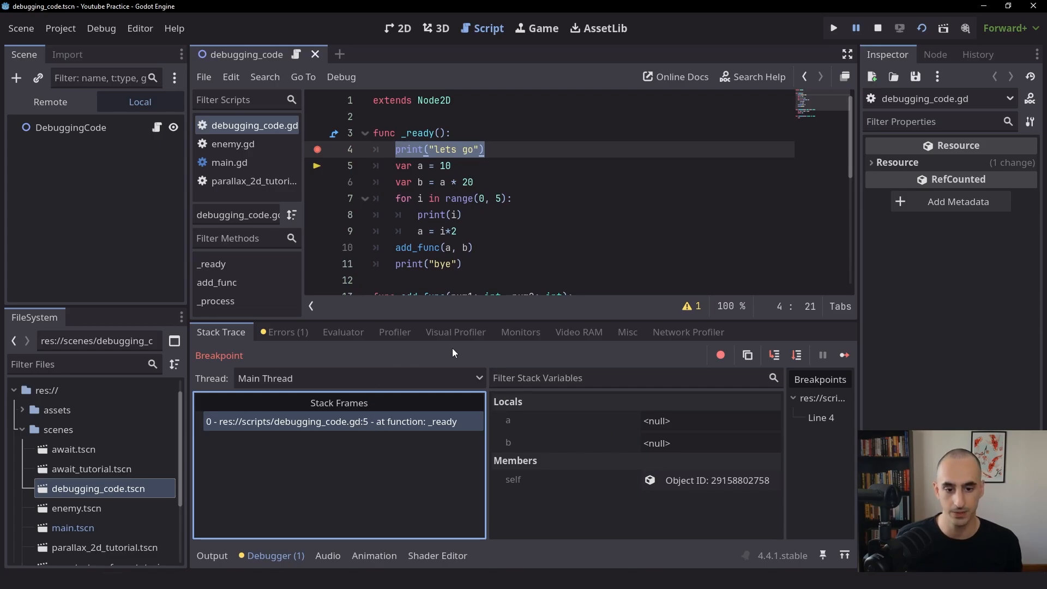
pyautogui.moveTo(508, 408)
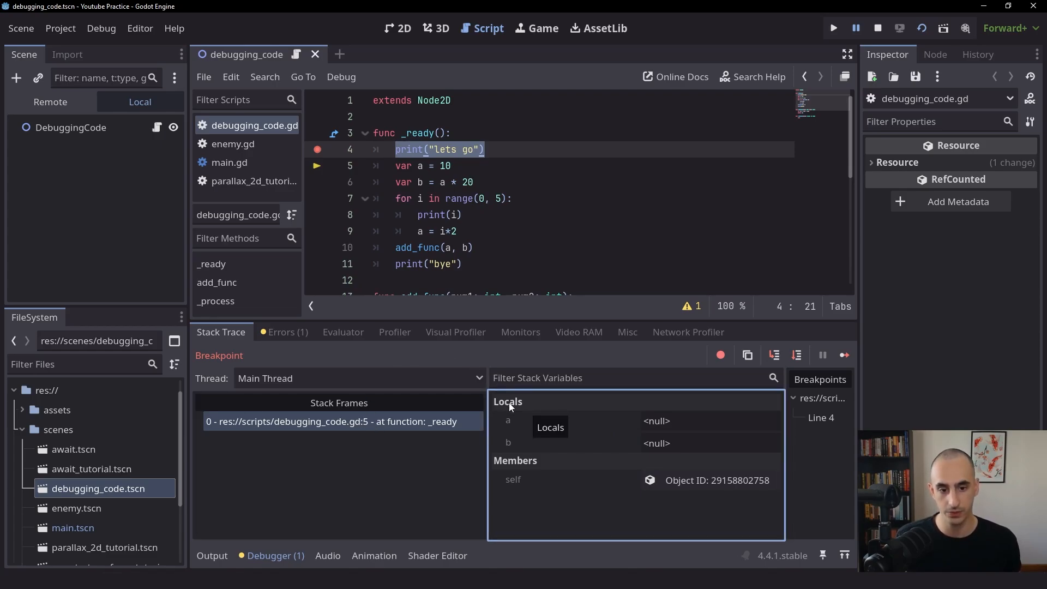
pyautogui.moveTo(435, 222)
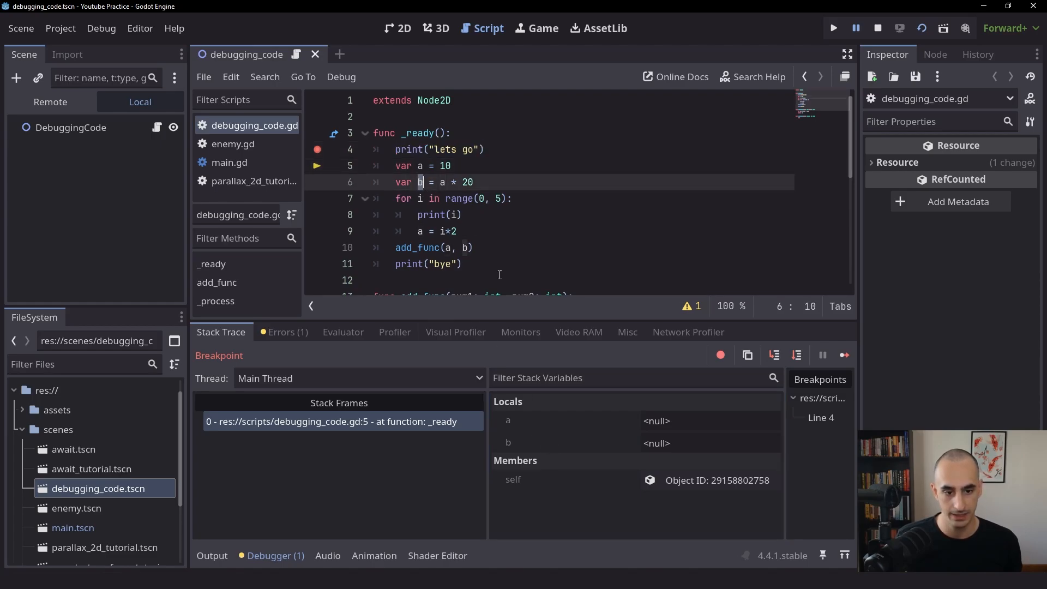
pyautogui.moveTo(663, 430)
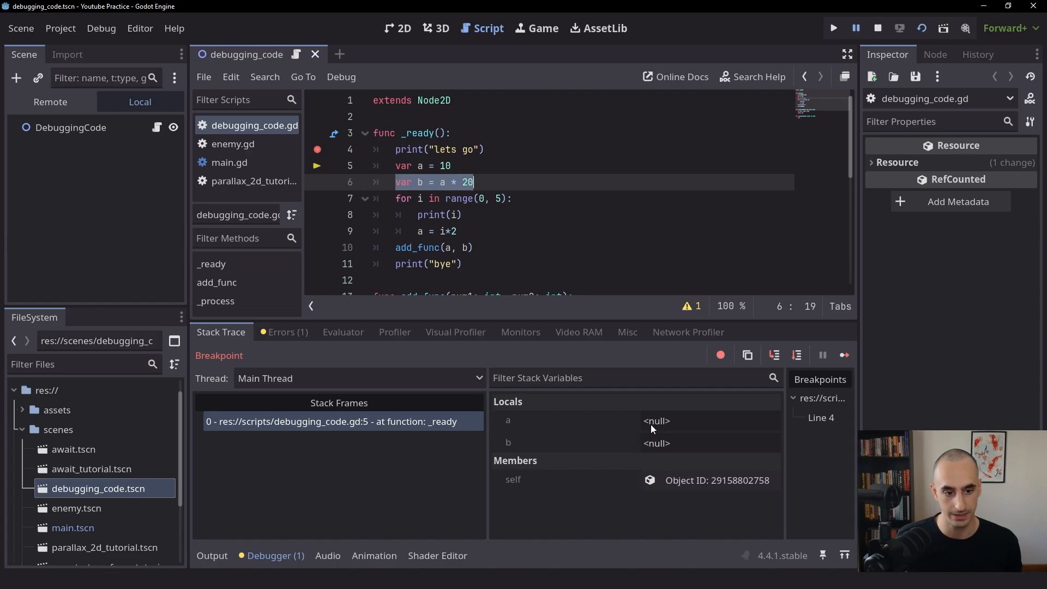
pyautogui.moveTo(790, 376)
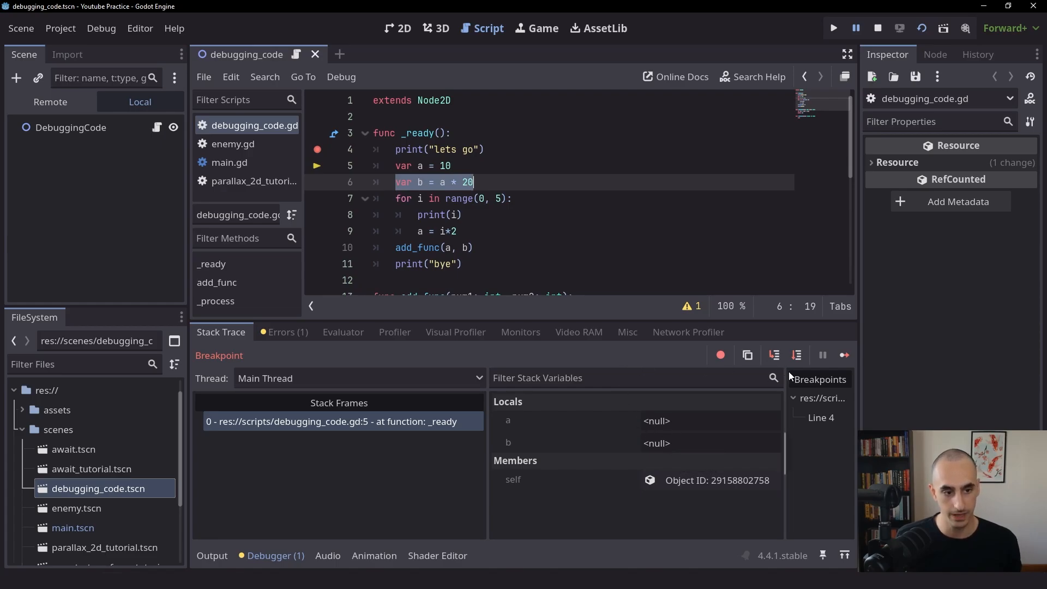
# Step over lines 5 and 6 so a becomes 10 and b 200, pausing at line 7
pyautogui.click(796, 355)
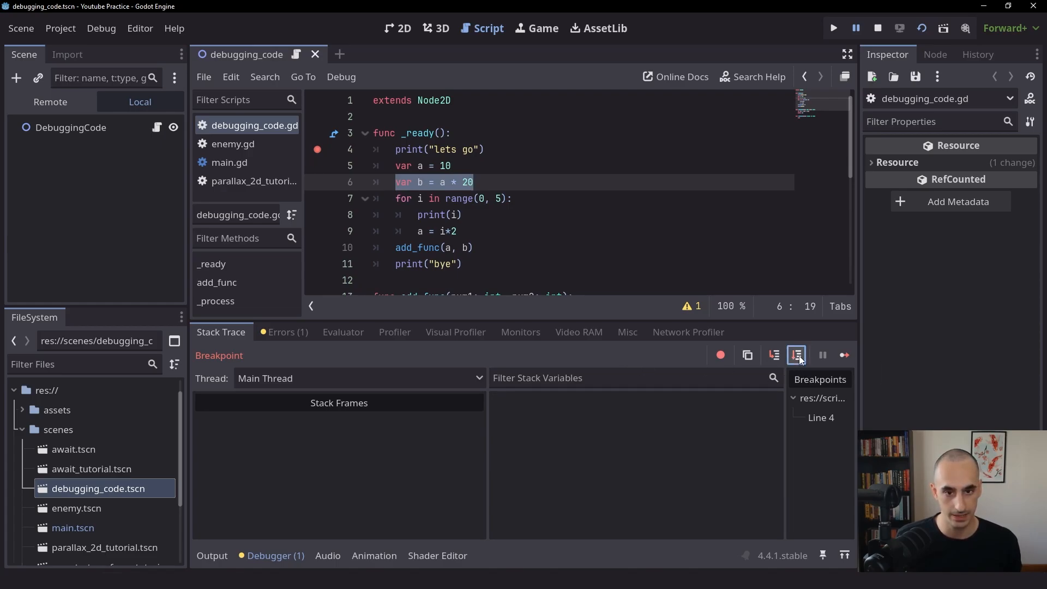
pyautogui.click(795, 354)
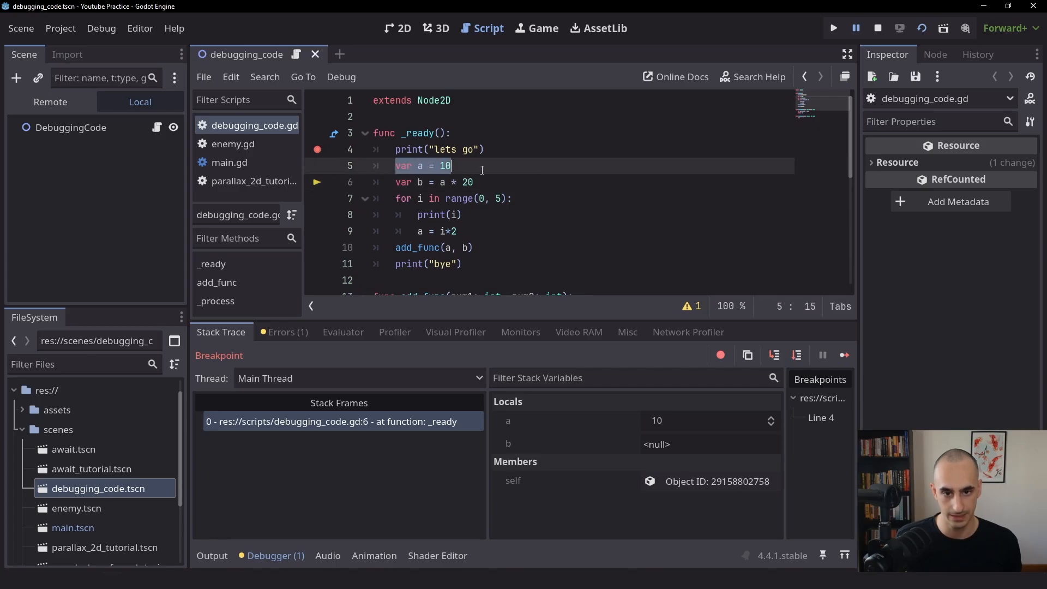
pyautogui.moveTo(665, 430)
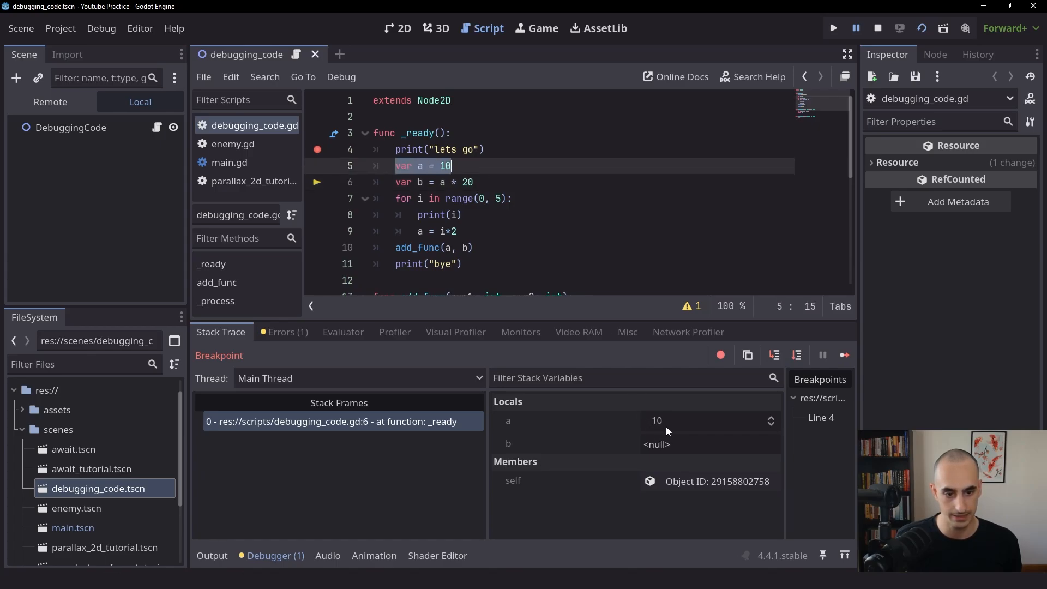
pyautogui.click(796, 355)
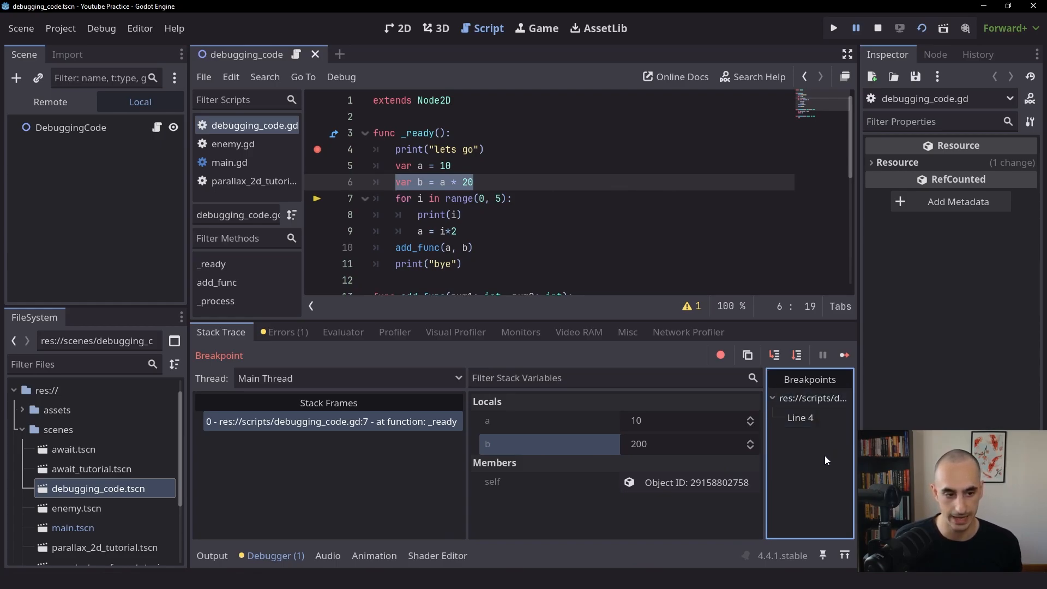
pyautogui.moveTo(437, 145)
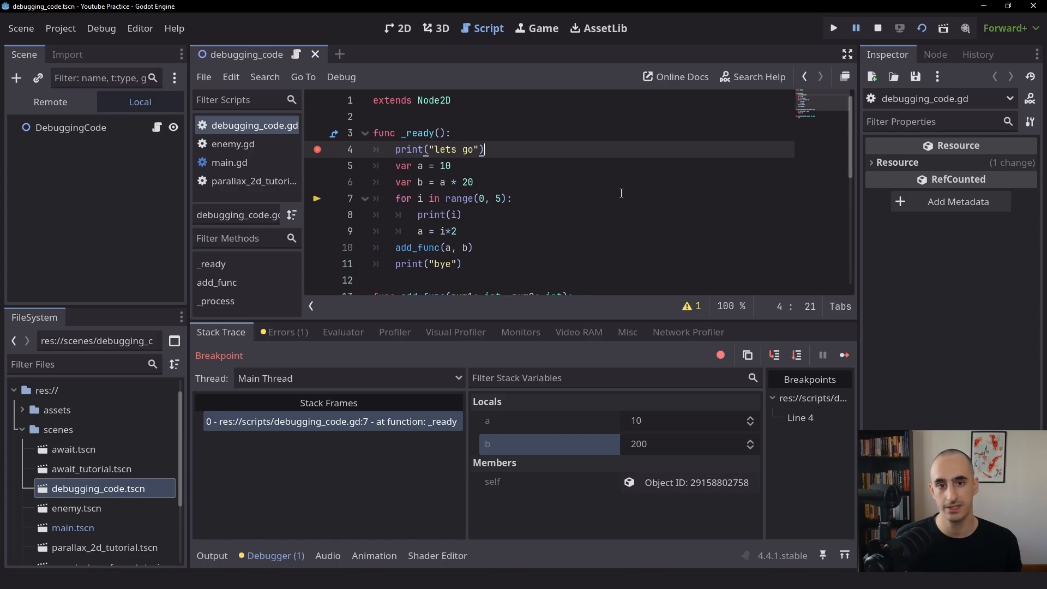
pyautogui.moveTo(454, 176)
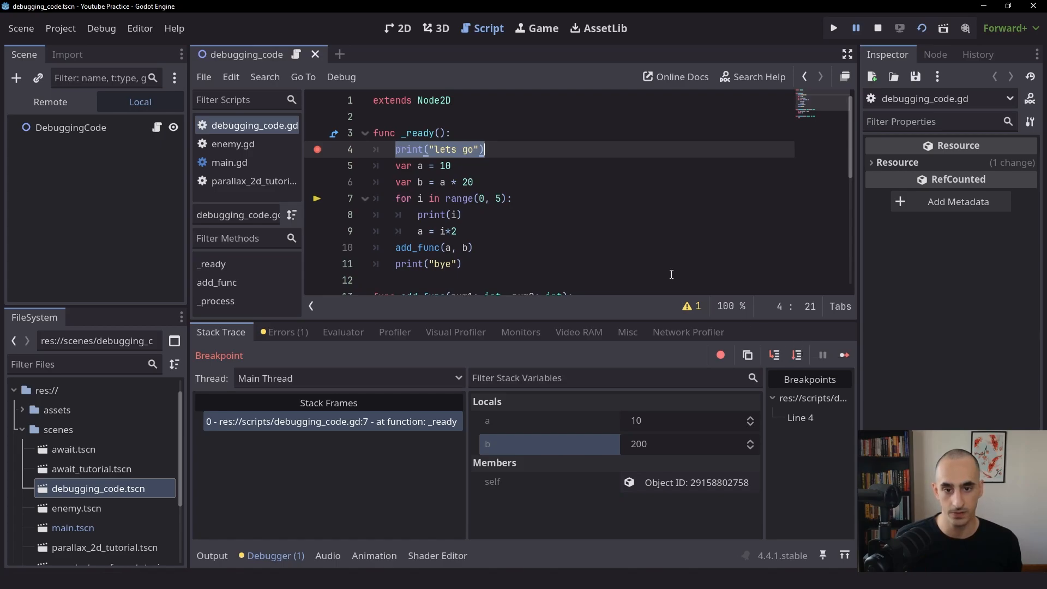
pyautogui.moveTo(580, 223)
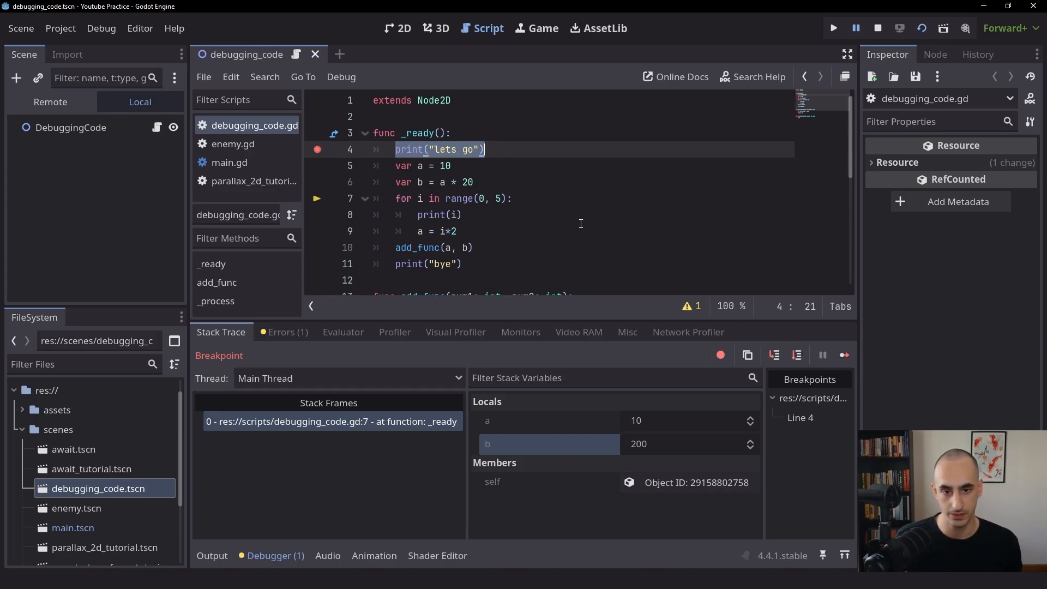
pyautogui.moveTo(484, 429)
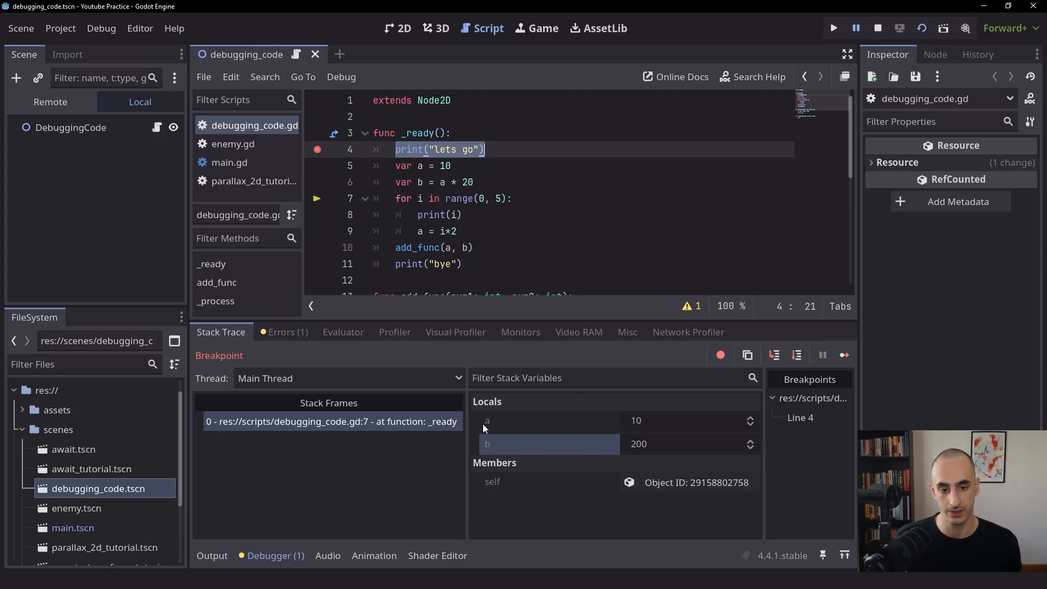
pyautogui.moveTo(487, 434)
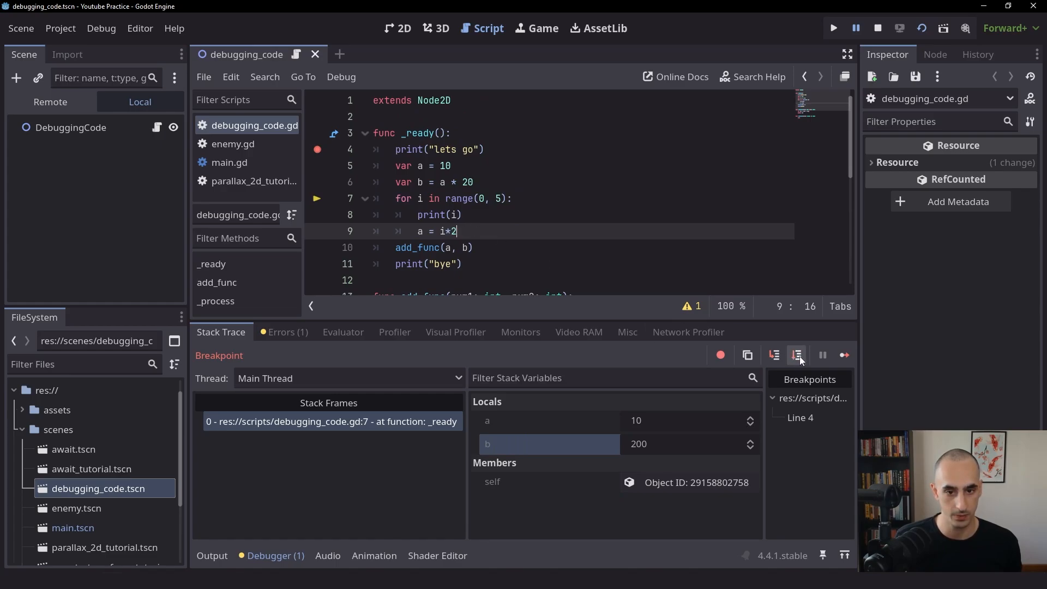
# Step into the loop to line 9 and inspect the locals a and i
pyautogui.click(797, 355)
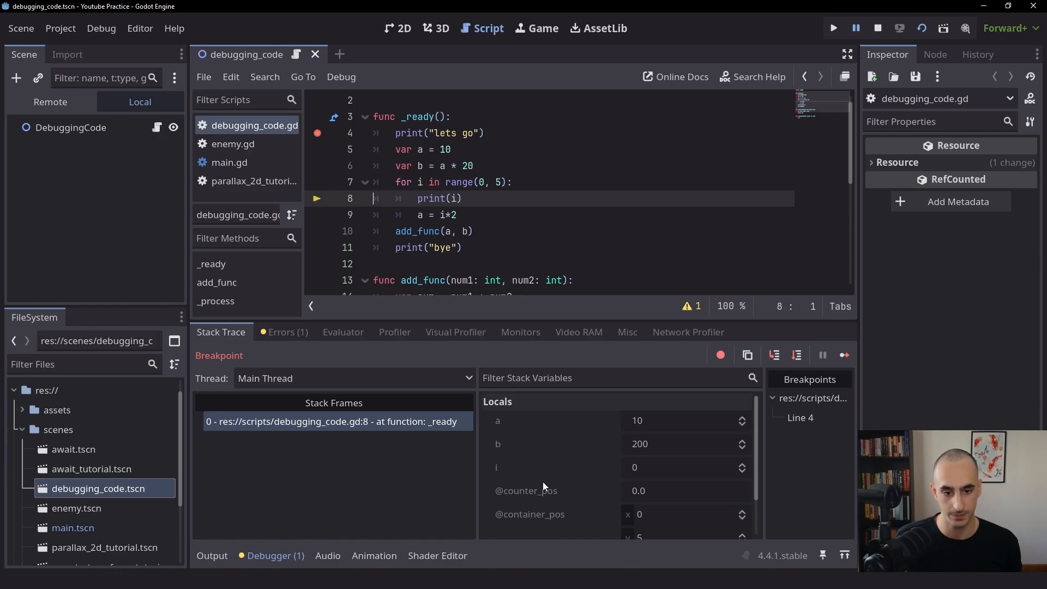
pyautogui.moveTo(493, 472)
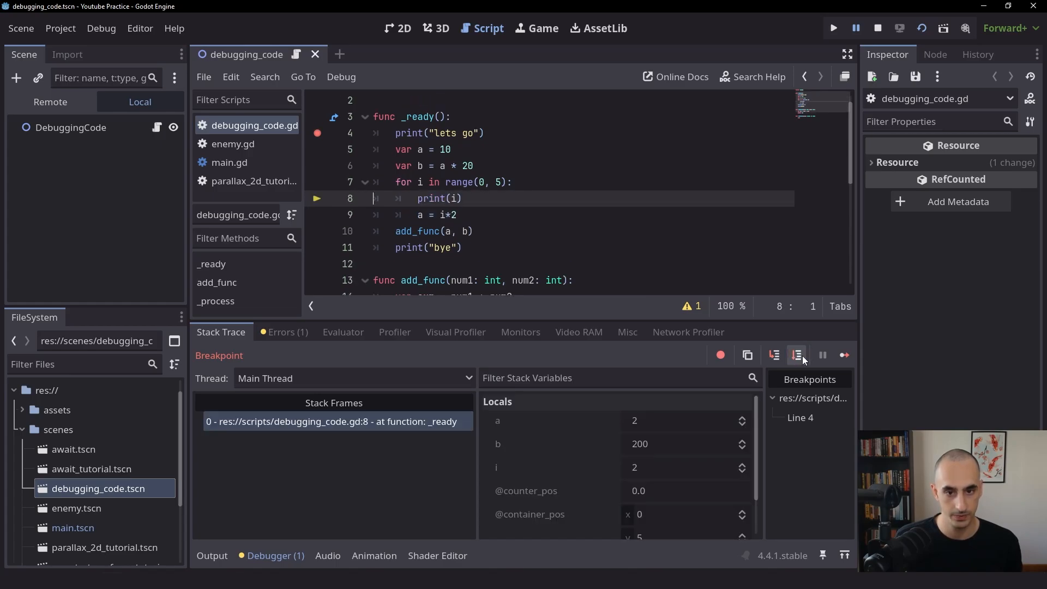
pyautogui.click(796, 355)
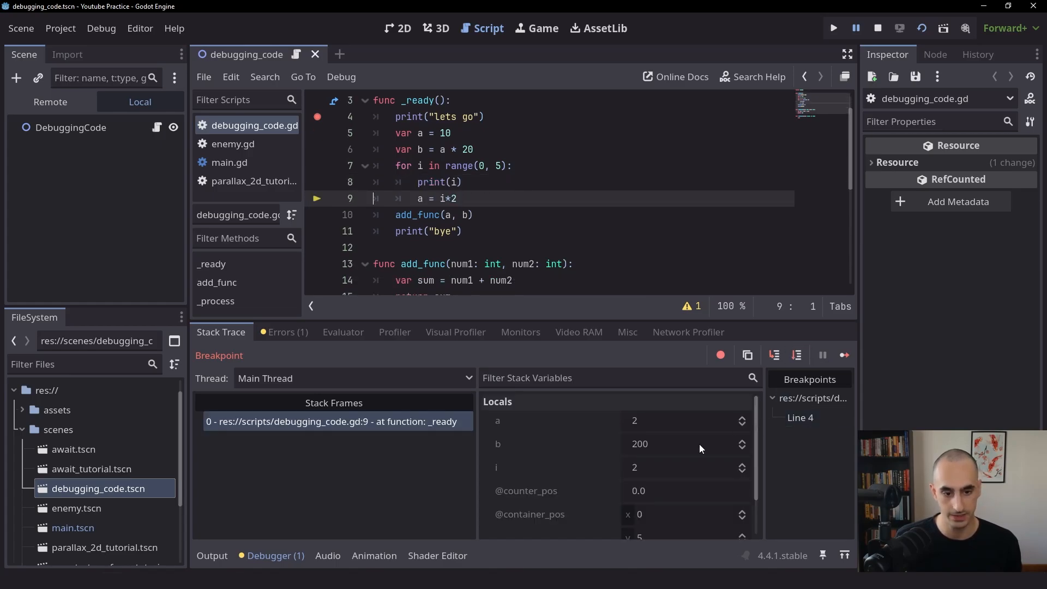
pyautogui.moveTo(524, 393)
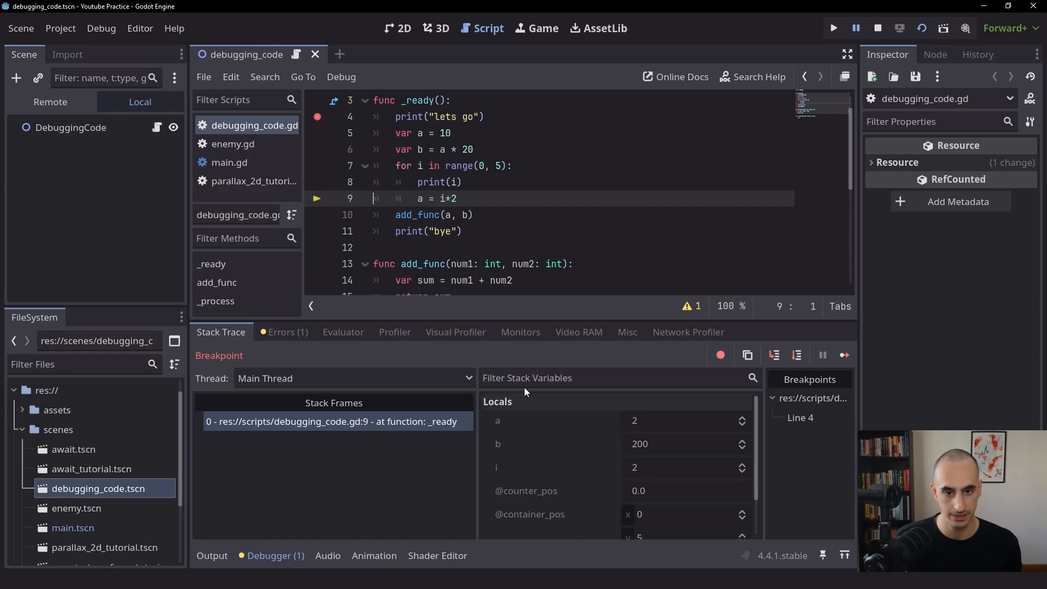
pyautogui.moveTo(533, 441)
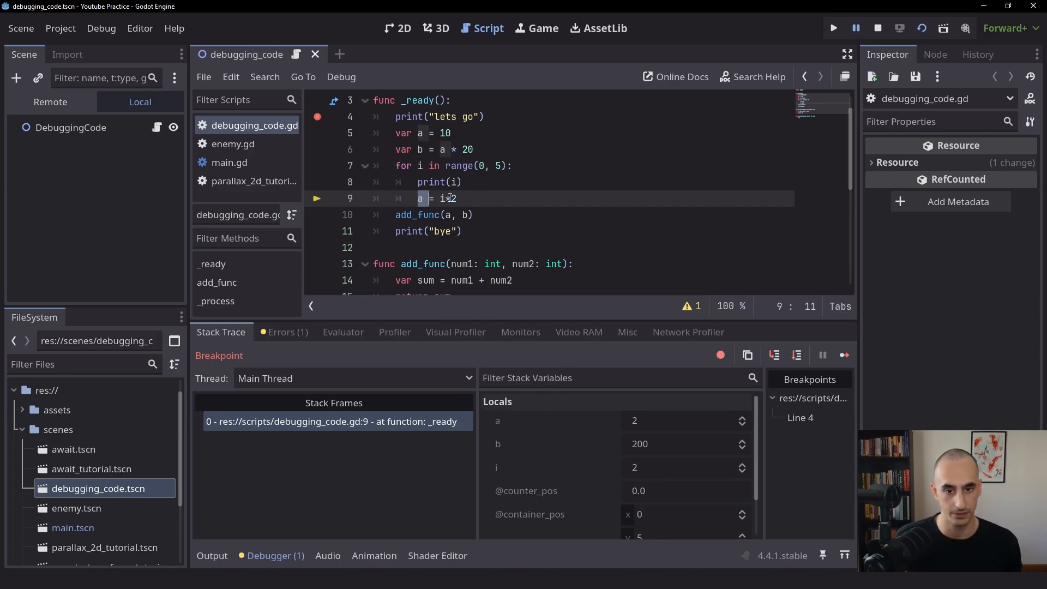
pyautogui.click(456, 198)
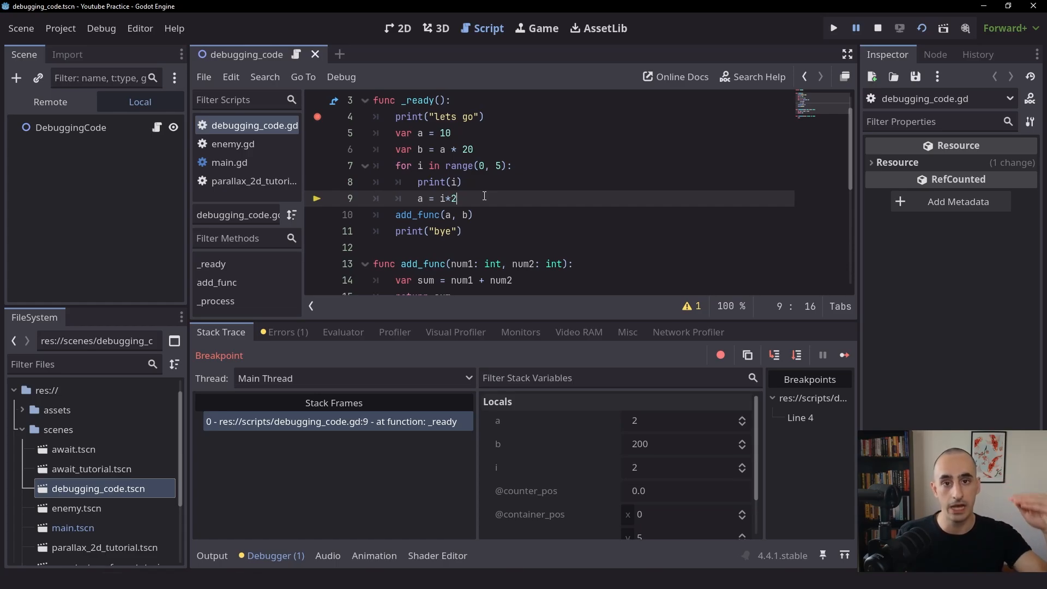
pyautogui.moveTo(543, 461)
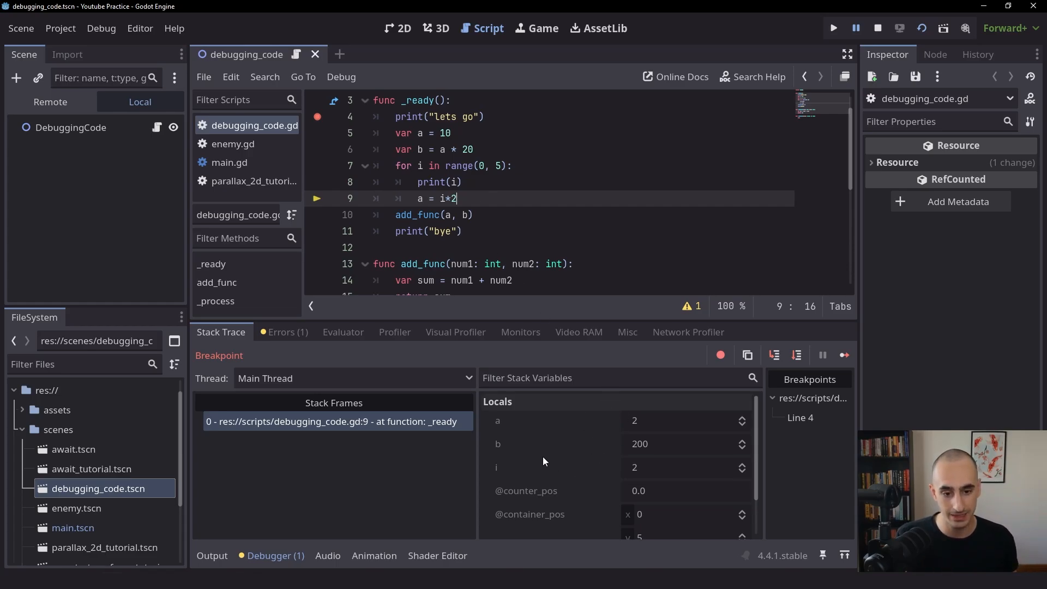
pyautogui.moveTo(527, 408)
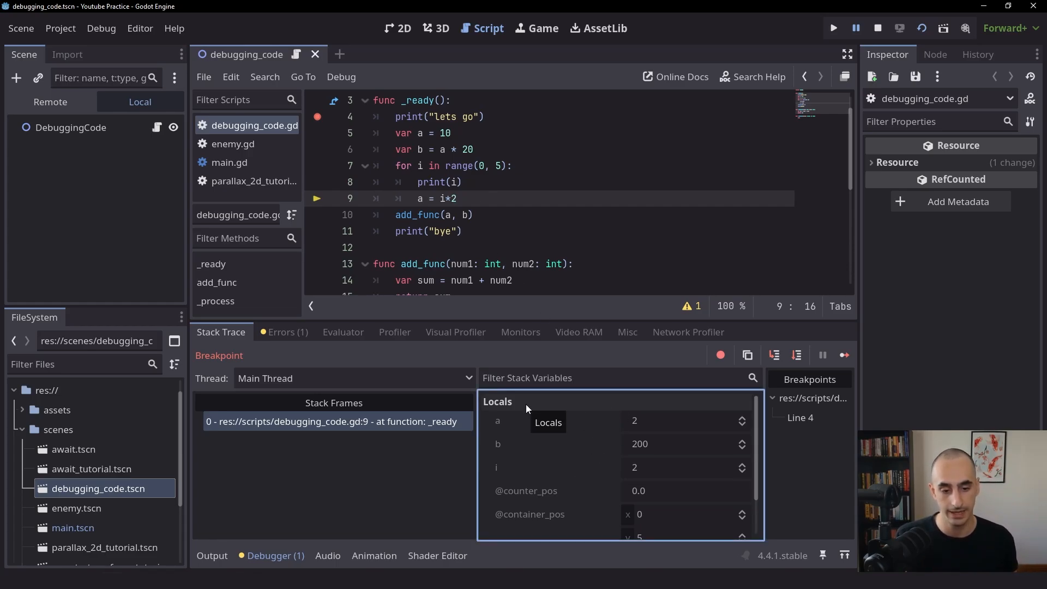
# Confirm the output log shows 0, 1 and 2, then return to the debugger
pyautogui.scroll(-3)
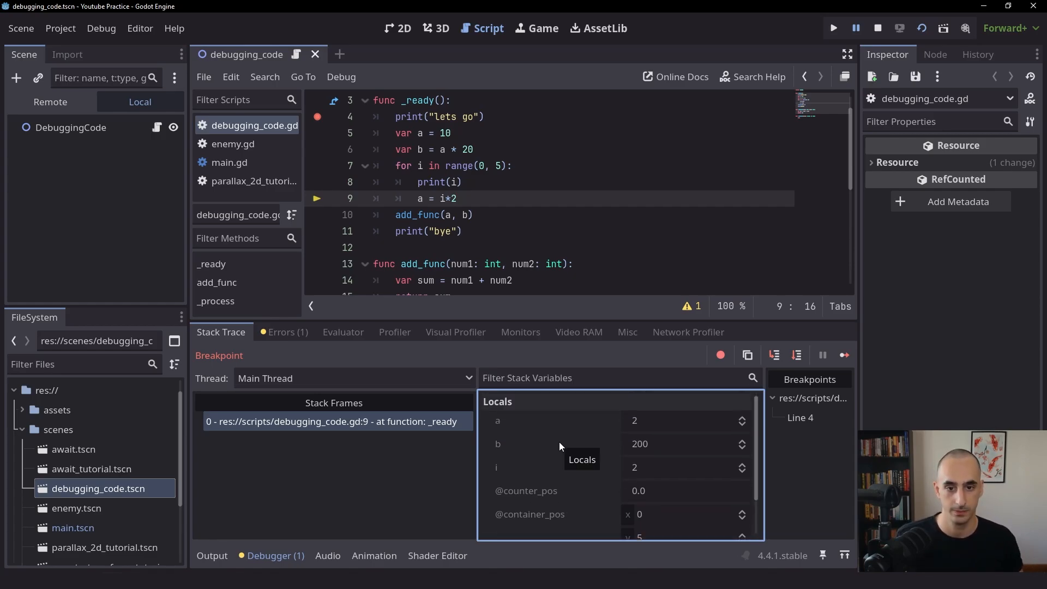
pyautogui.click(211, 555)
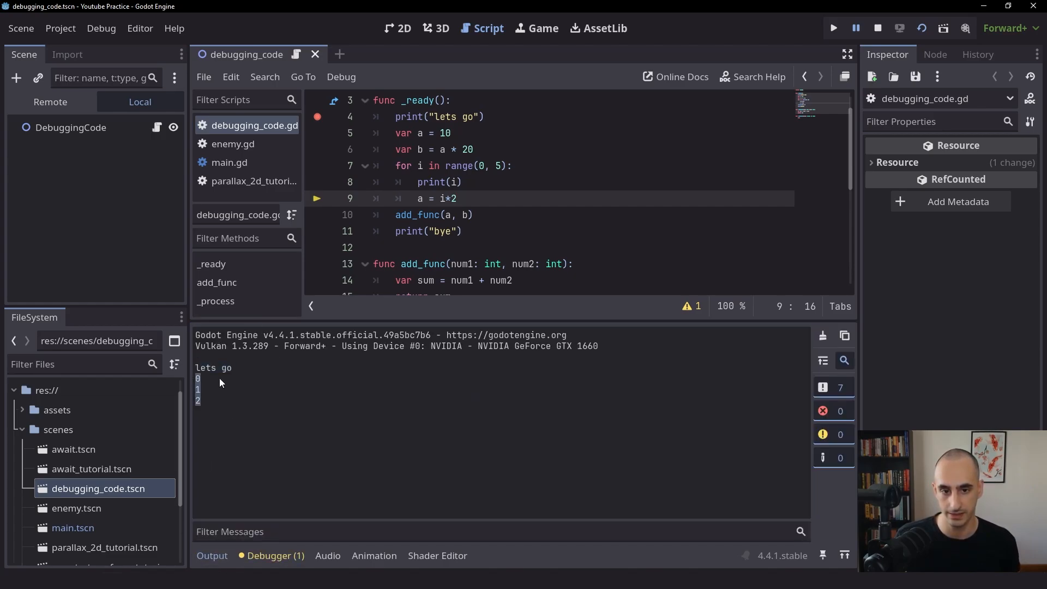
pyautogui.doubleClick(438, 182)
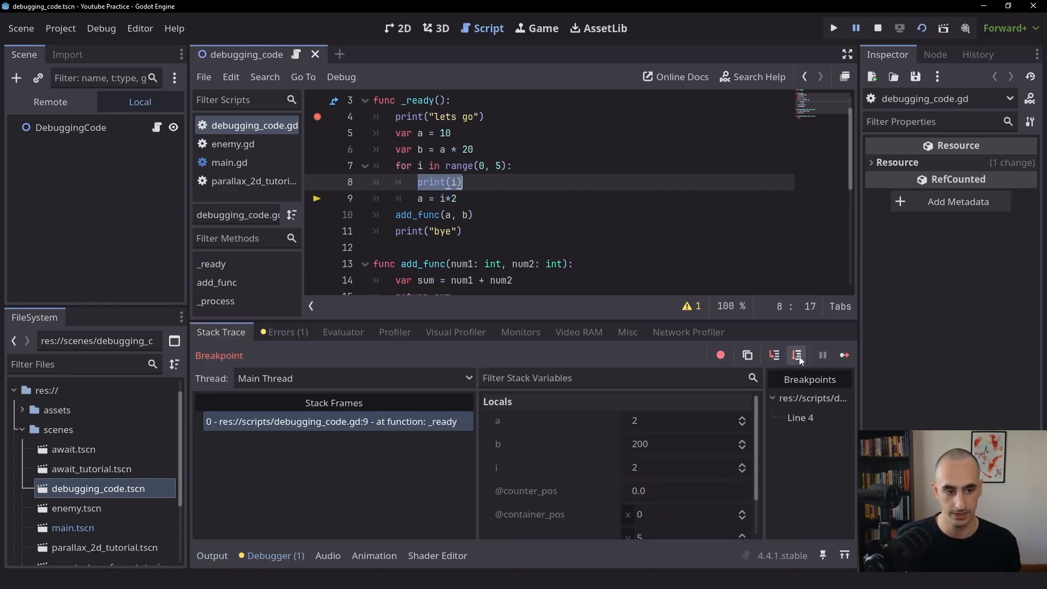
# Step through the loop to the add_func call on line 10
pyautogui.click(774, 355)
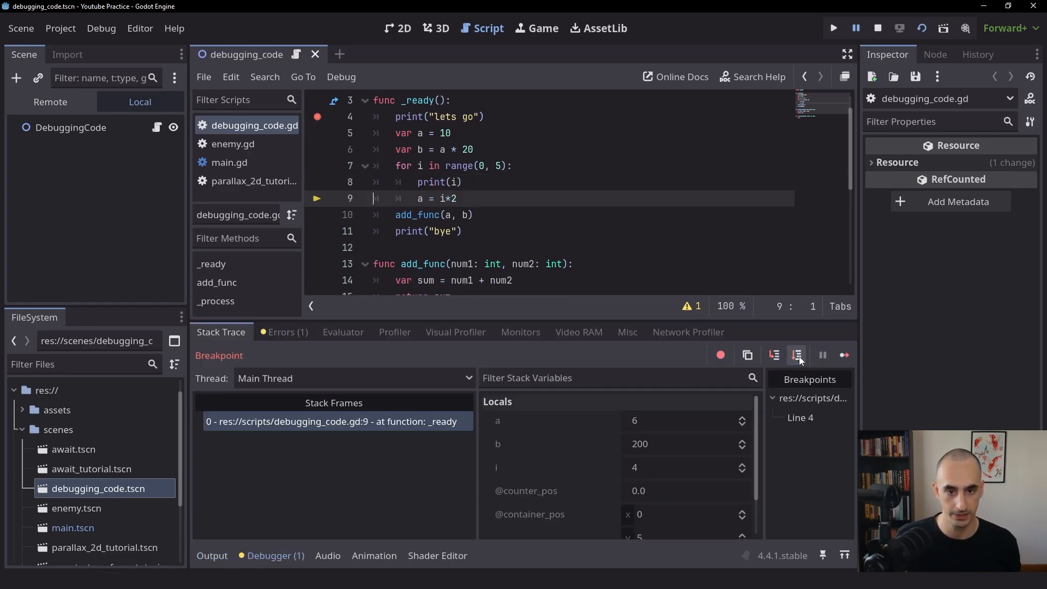
pyautogui.click(796, 354)
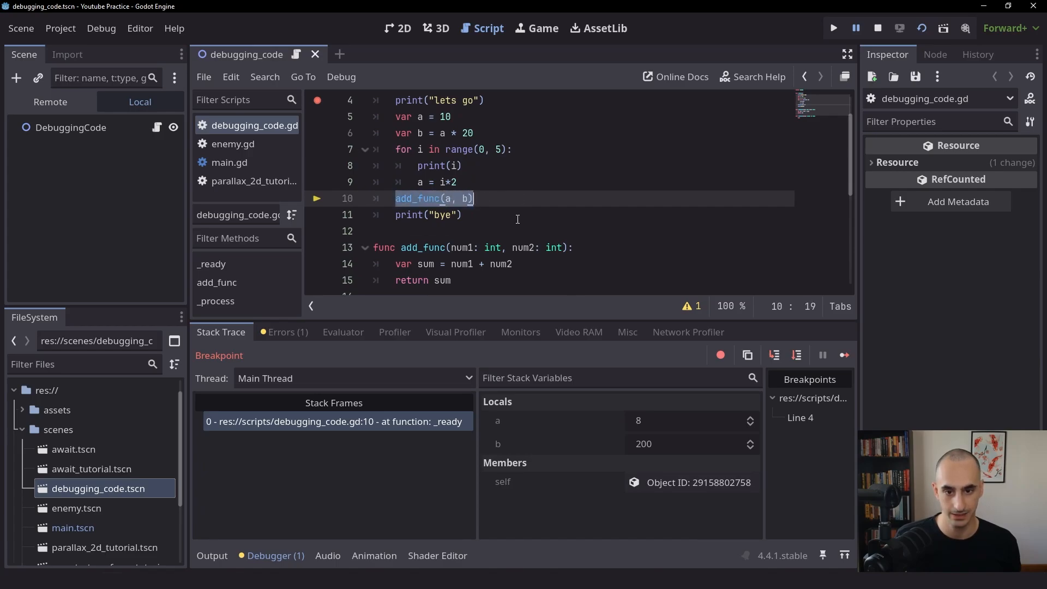
pyautogui.scroll(-3)
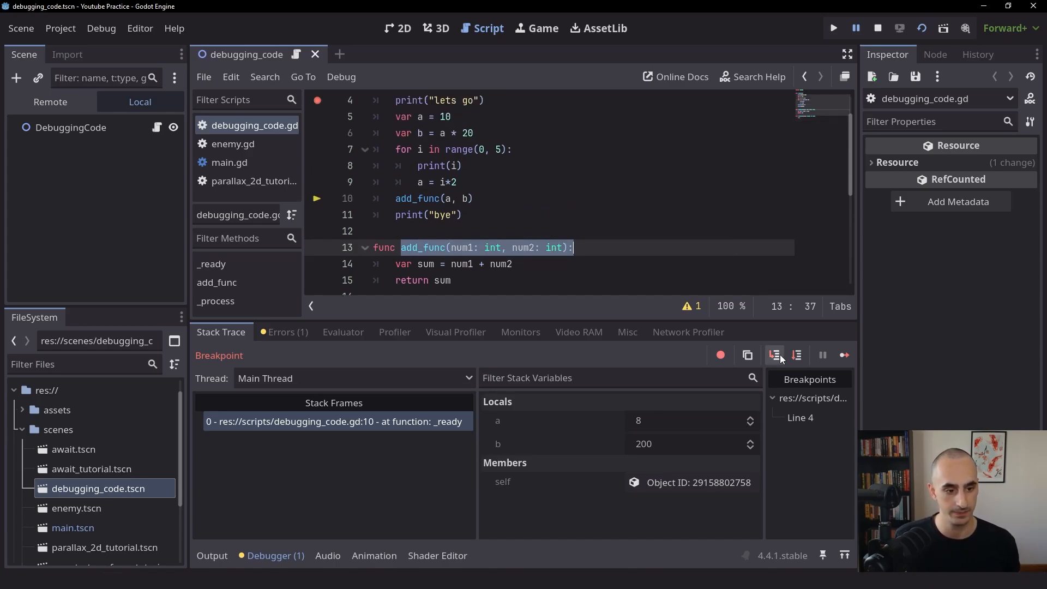
pyautogui.moveTo(774, 354)
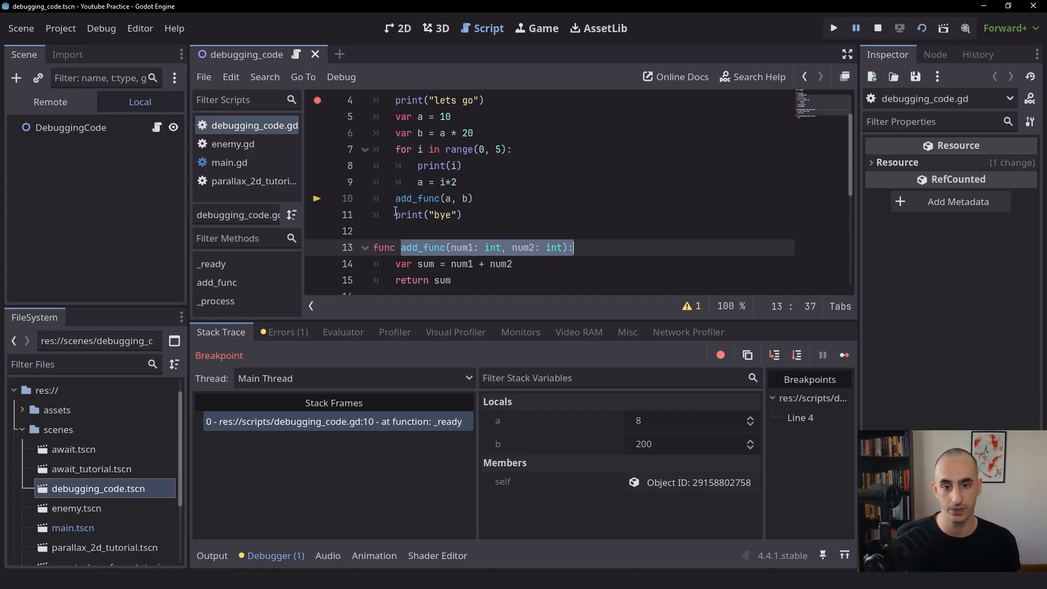
# Step over add_func and on to the print line until the session ends with a at 8
pyautogui.click(461, 215)
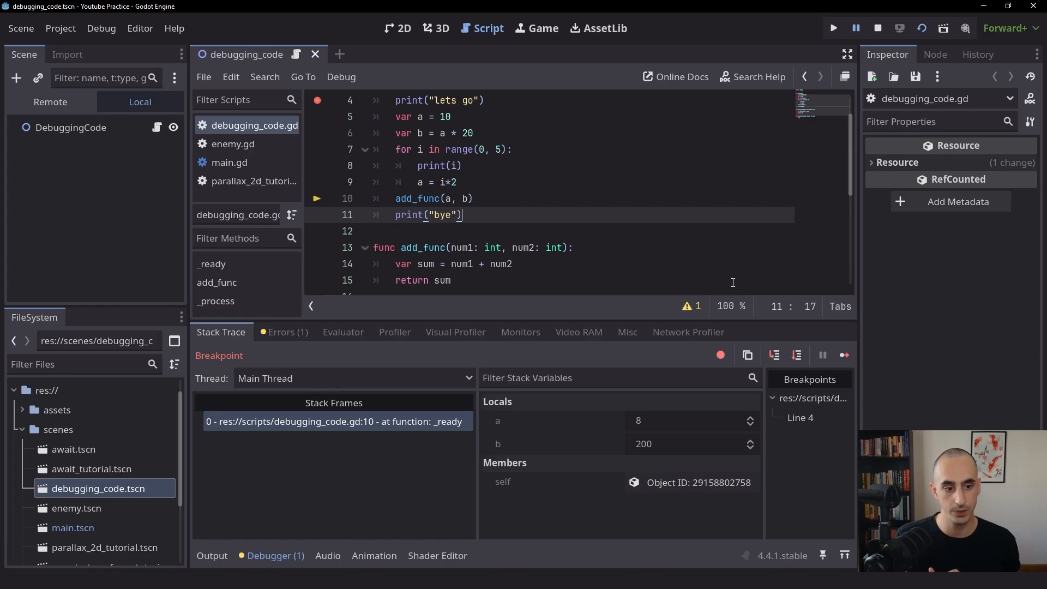
pyautogui.scroll(-3)
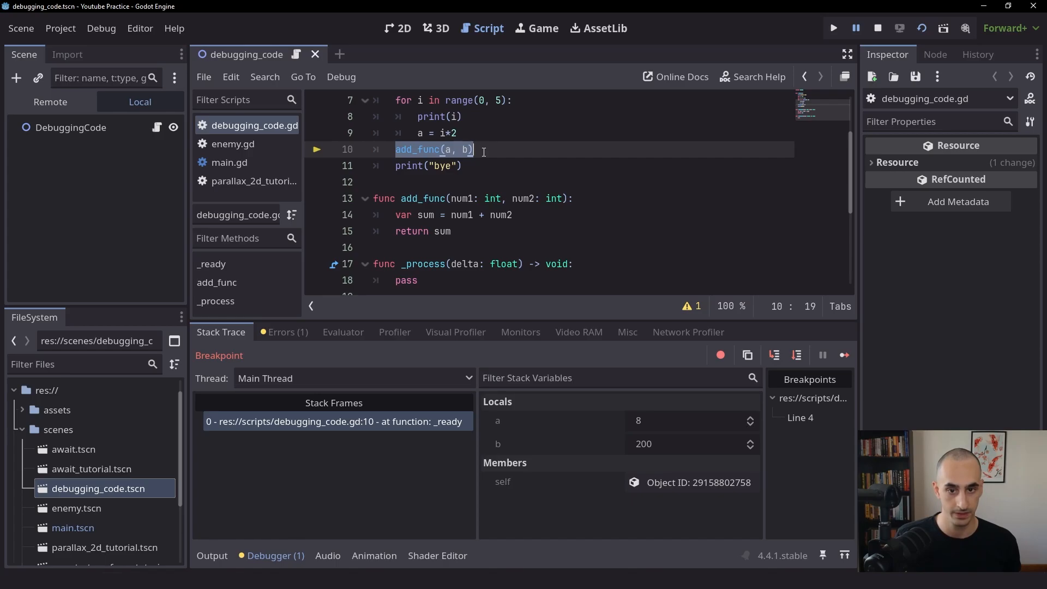
pyautogui.scroll(3)
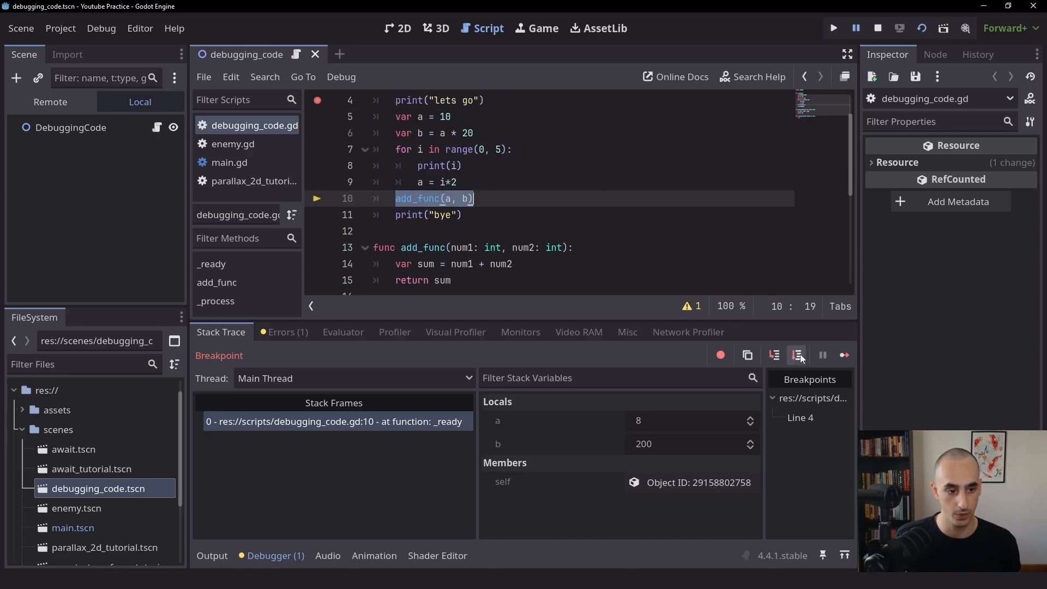
pyautogui.click(796, 355)
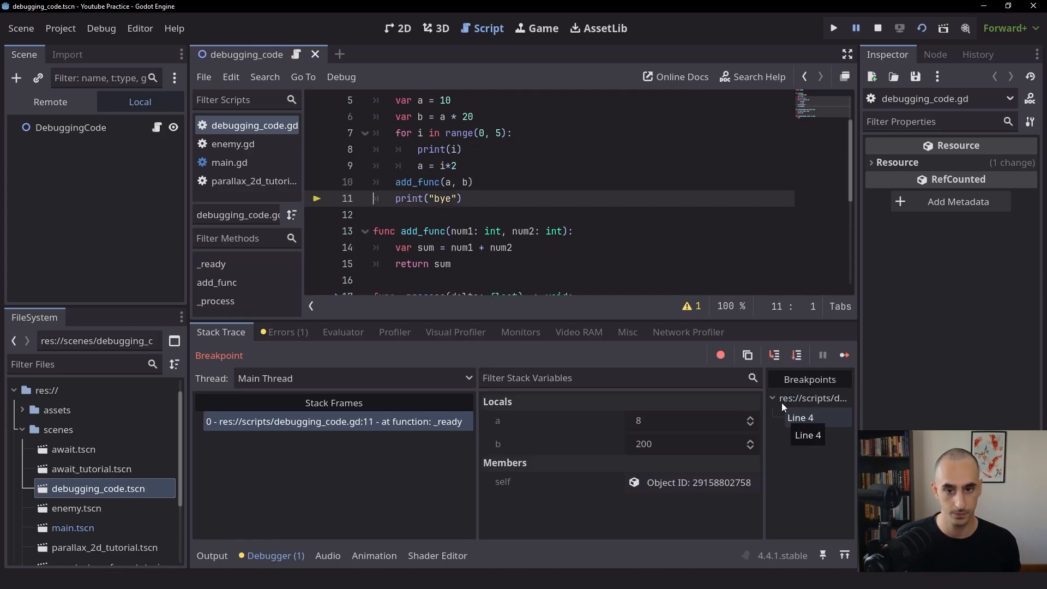
pyautogui.doubleClick(427, 199)
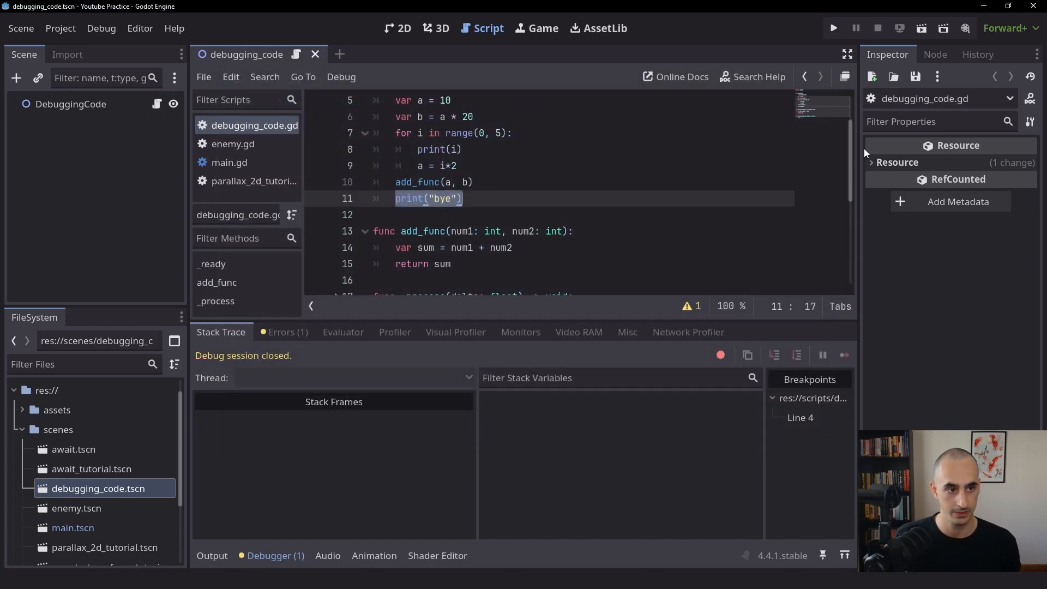
# Rerun the scene, resume past the line 4 breakpoint and step to the add_func call
pyautogui.click(832, 27)
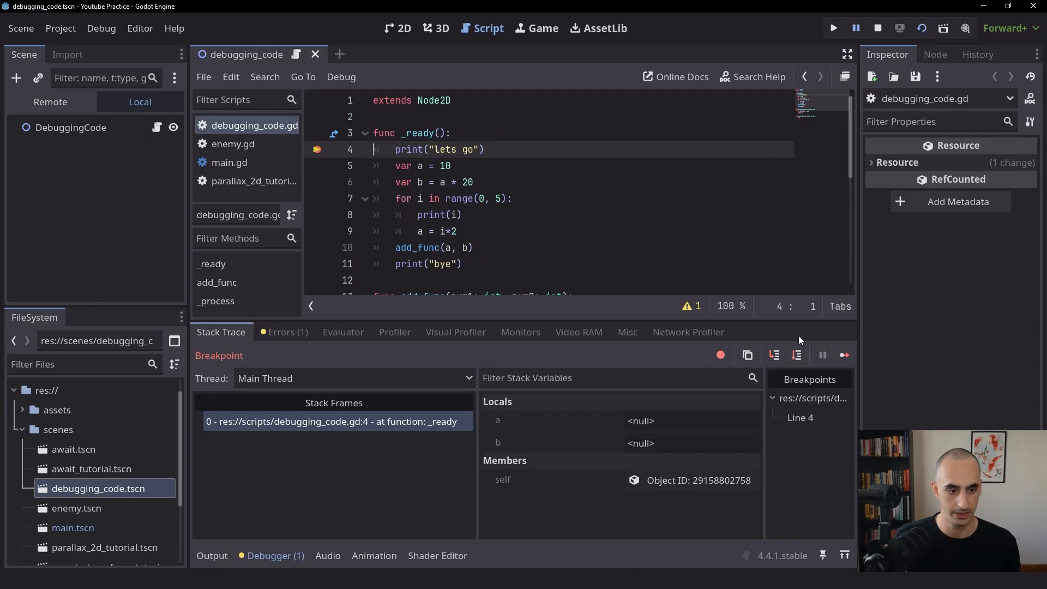
pyautogui.click(796, 354)
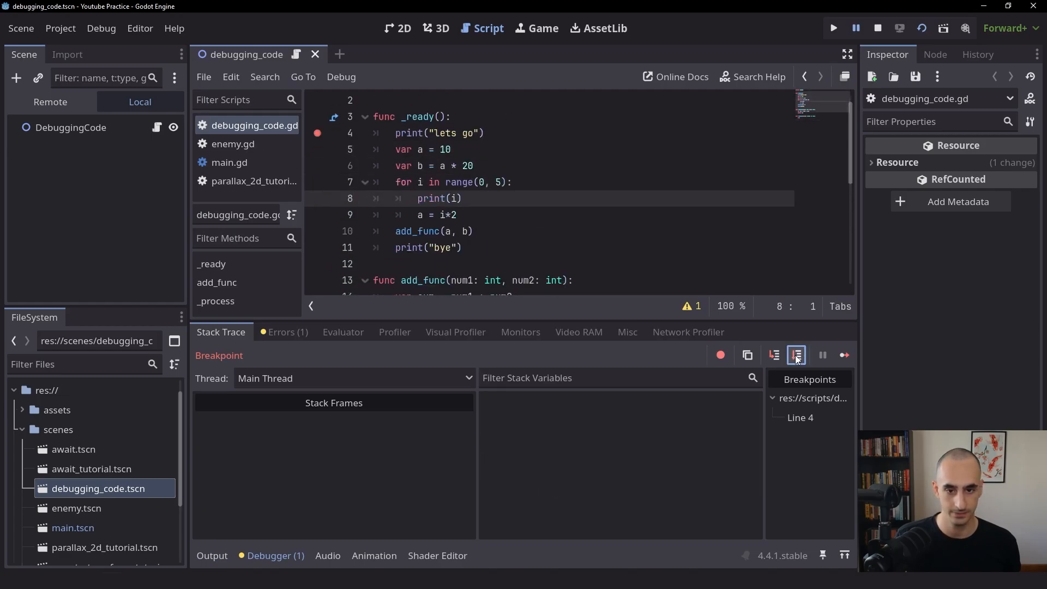
pyautogui.click(774, 354)
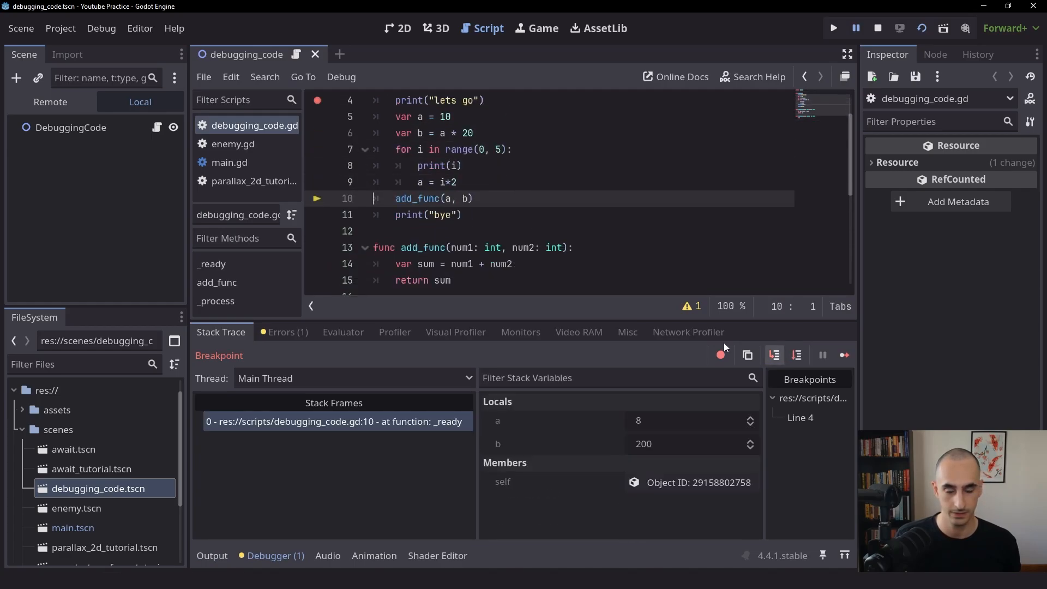
pyautogui.moveTo(775, 355)
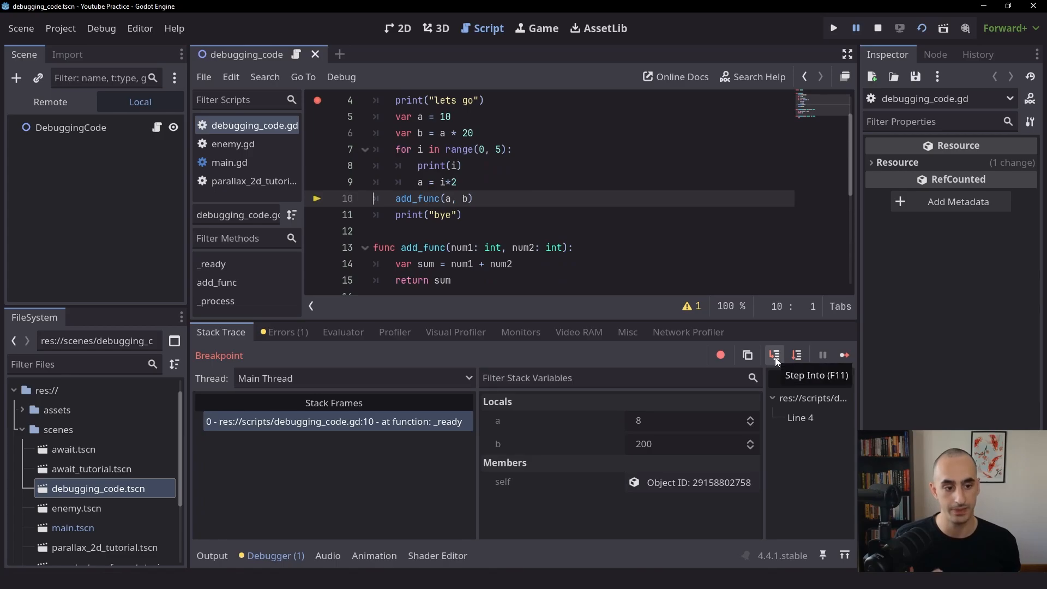
pyautogui.click(774, 354)
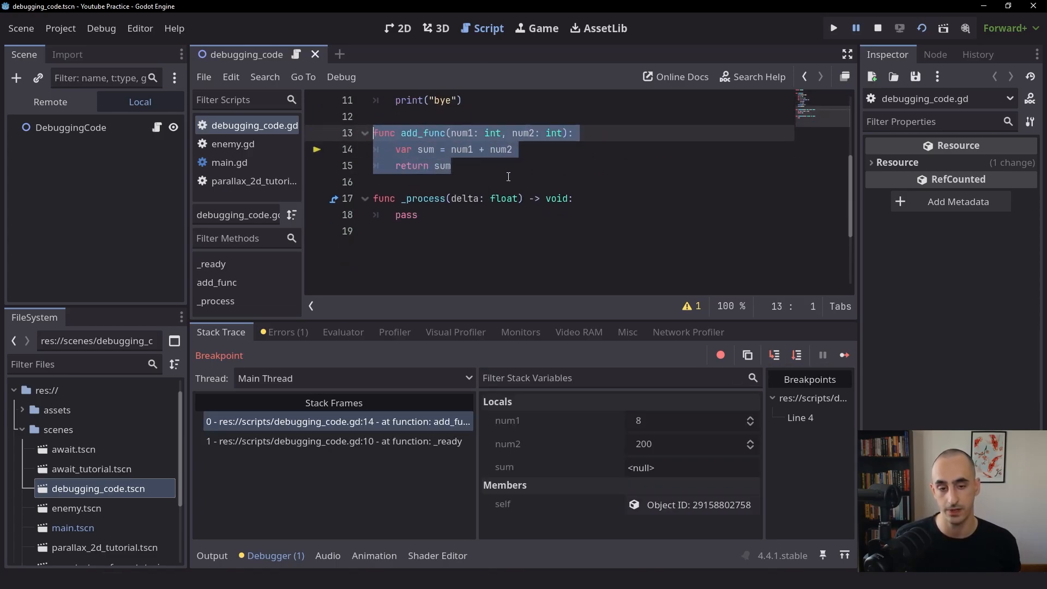
pyautogui.click(451, 215)
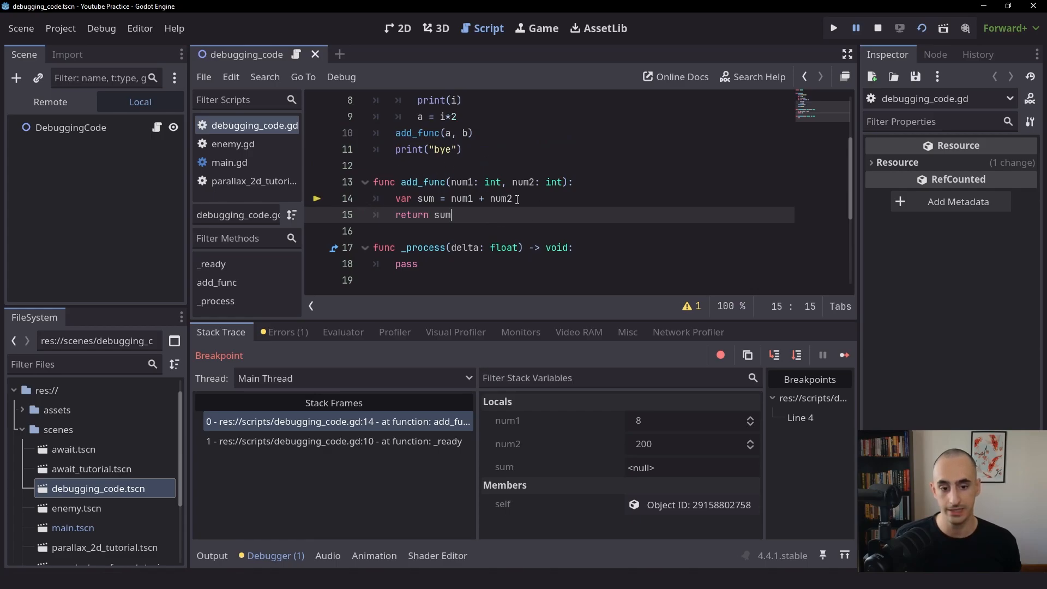
pyautogui.moveTo(511, 422)
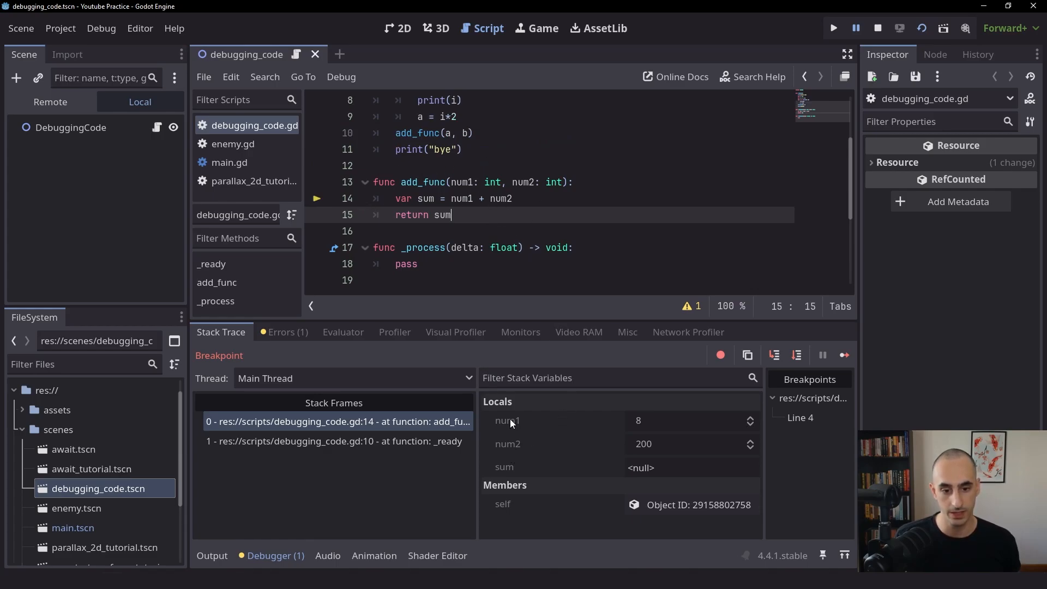
pyautogui.moveTo(472, 199)
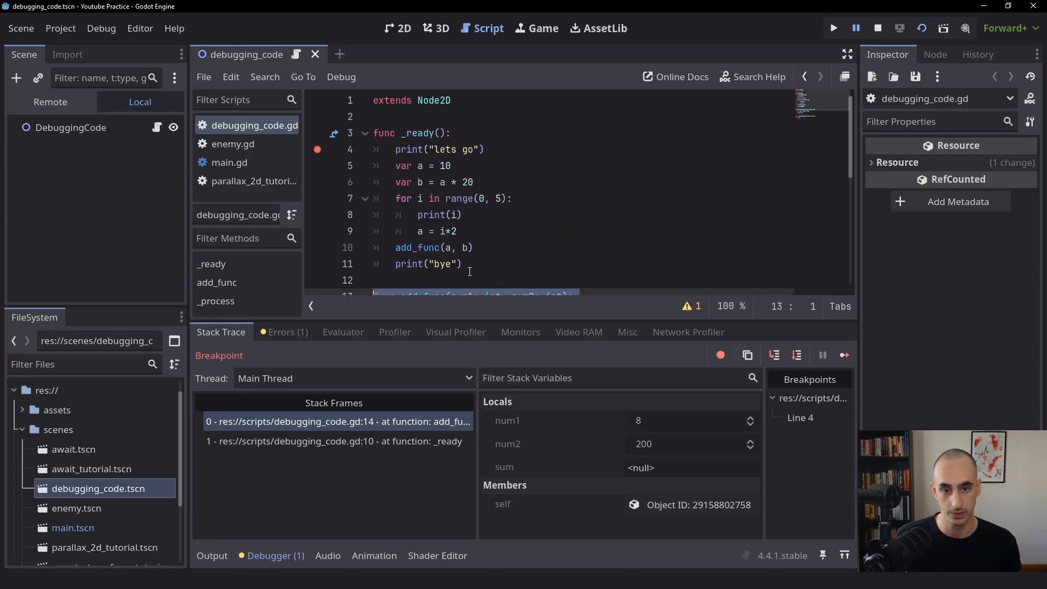
pyautogui.scroll(-3)
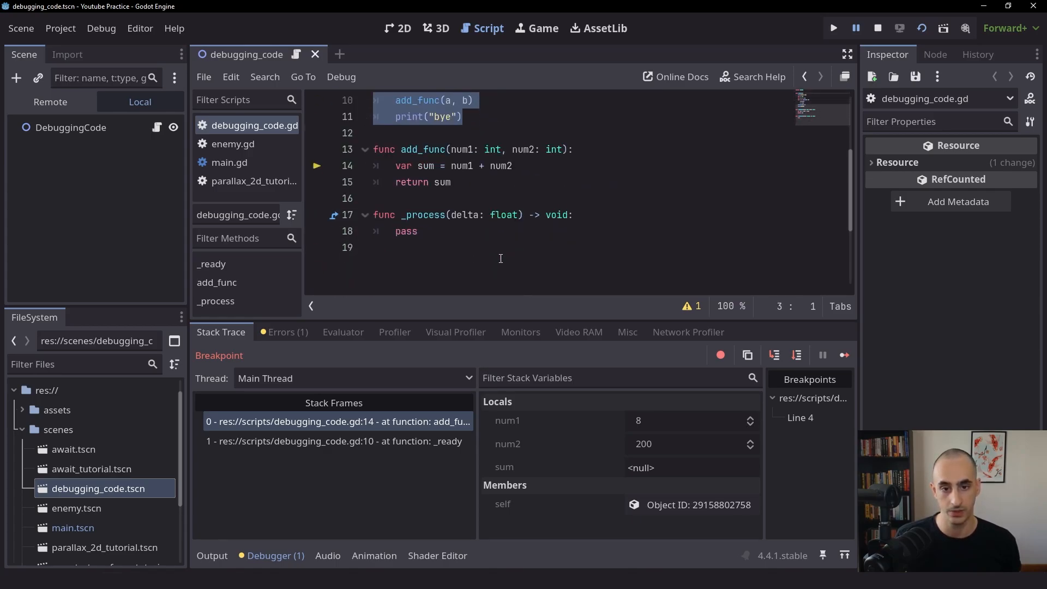
pyautogui.moveTo(474, 459)
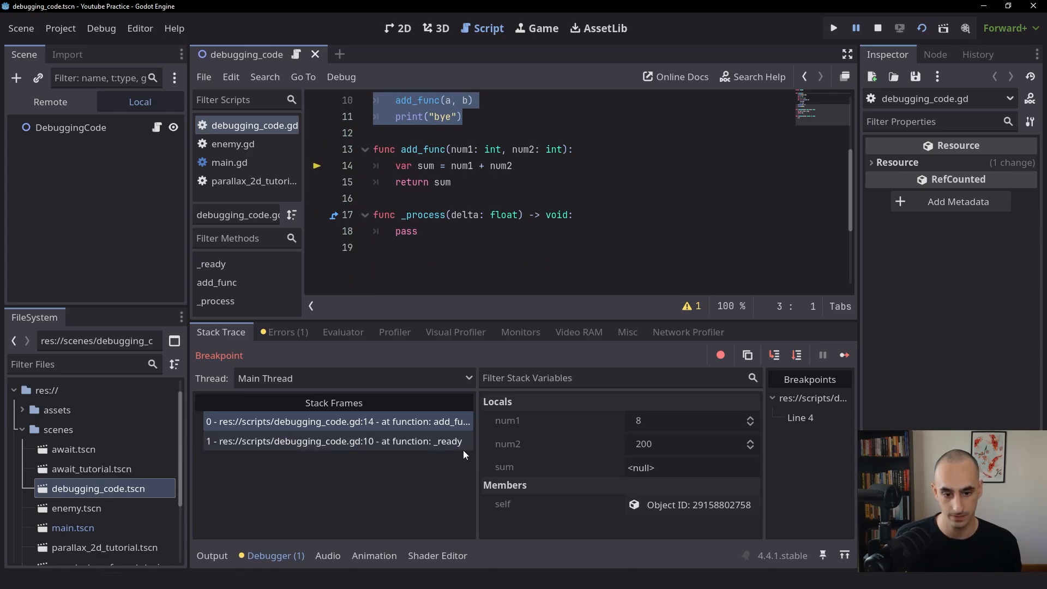
pyautogui.click(333, 421)
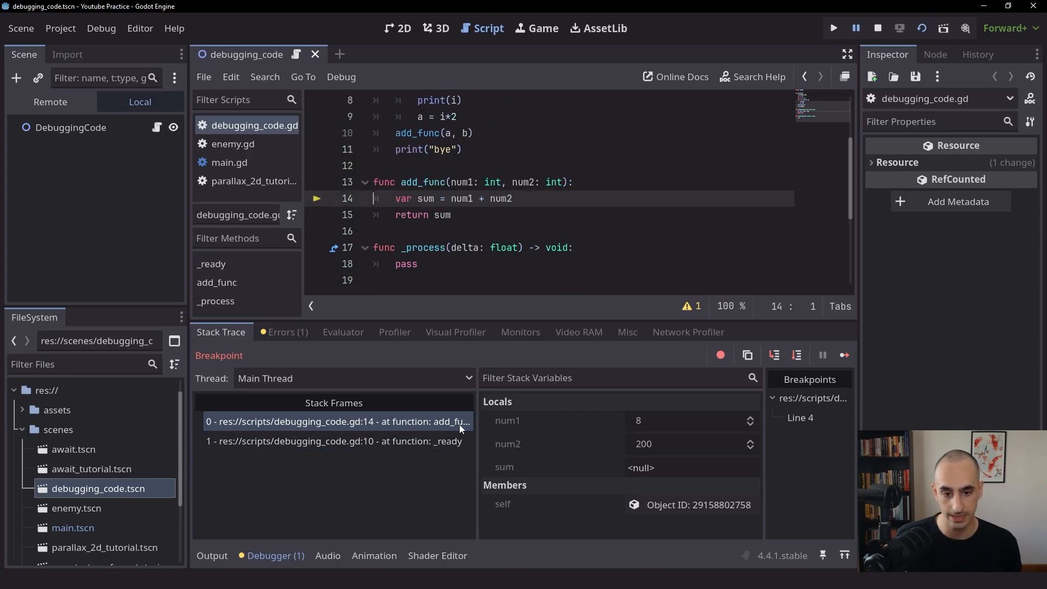
pyautogui.click(334, 440)
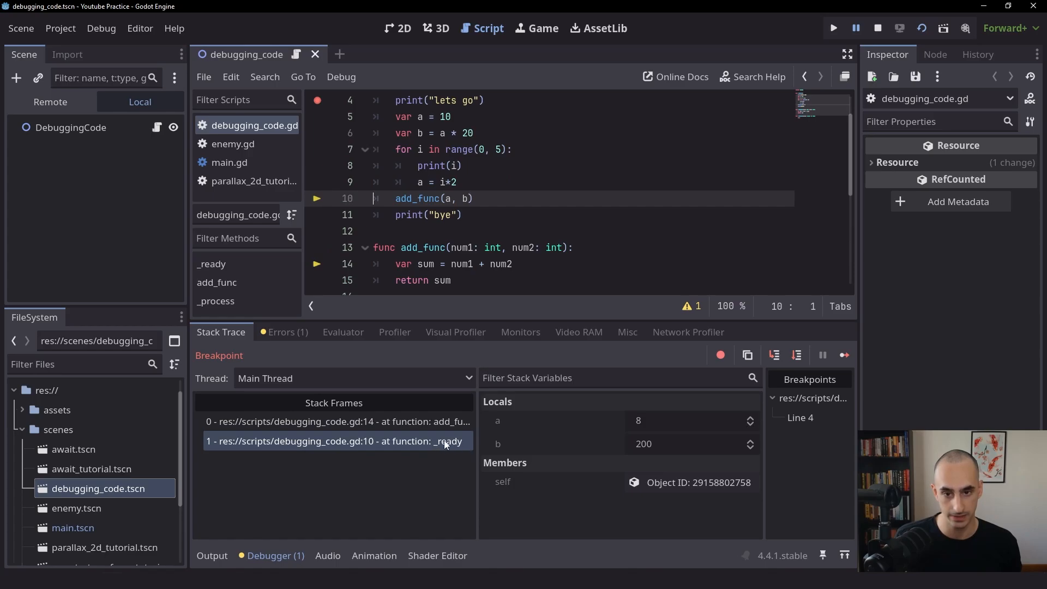
pyautogui.click(334, 421)
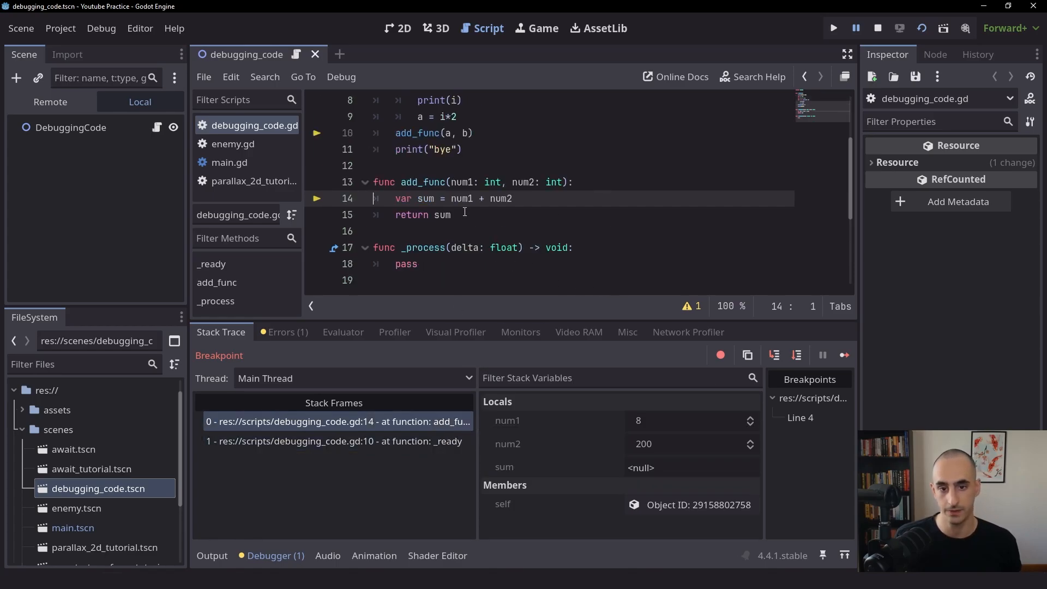
pyautogui.doubleClick(423, 199)
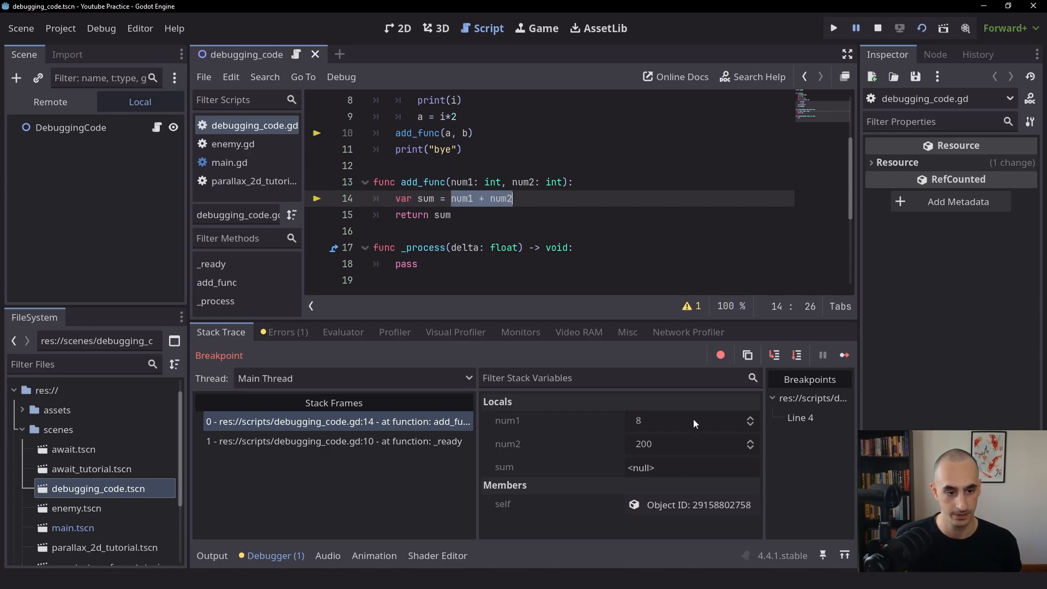
# Step to return sum (208), back to line 11 of _ready, then into _process line 18
pyautogui.click(796, 355)
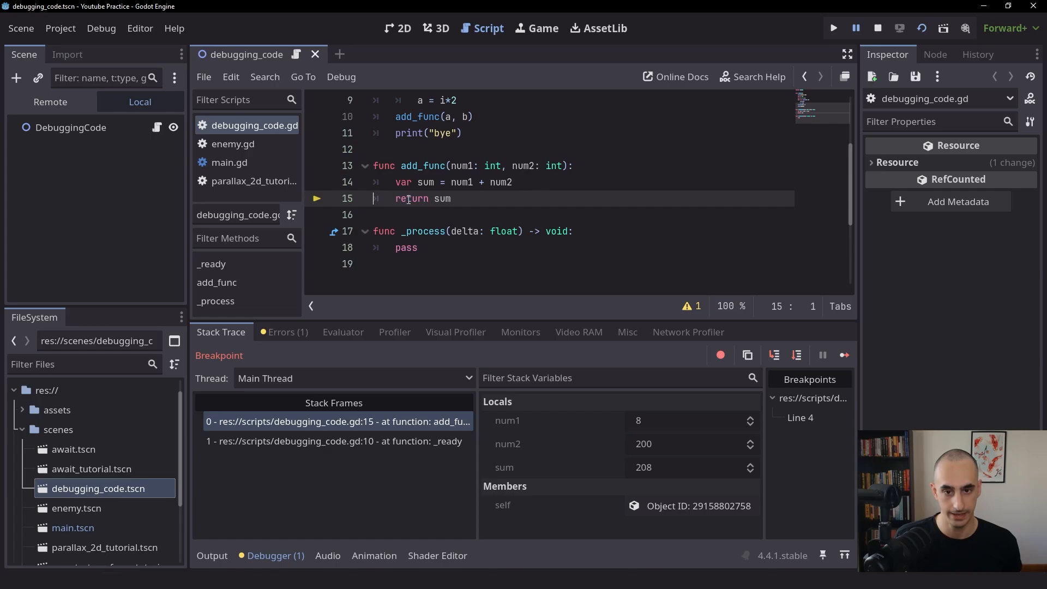
pyautogui.scroll(3)
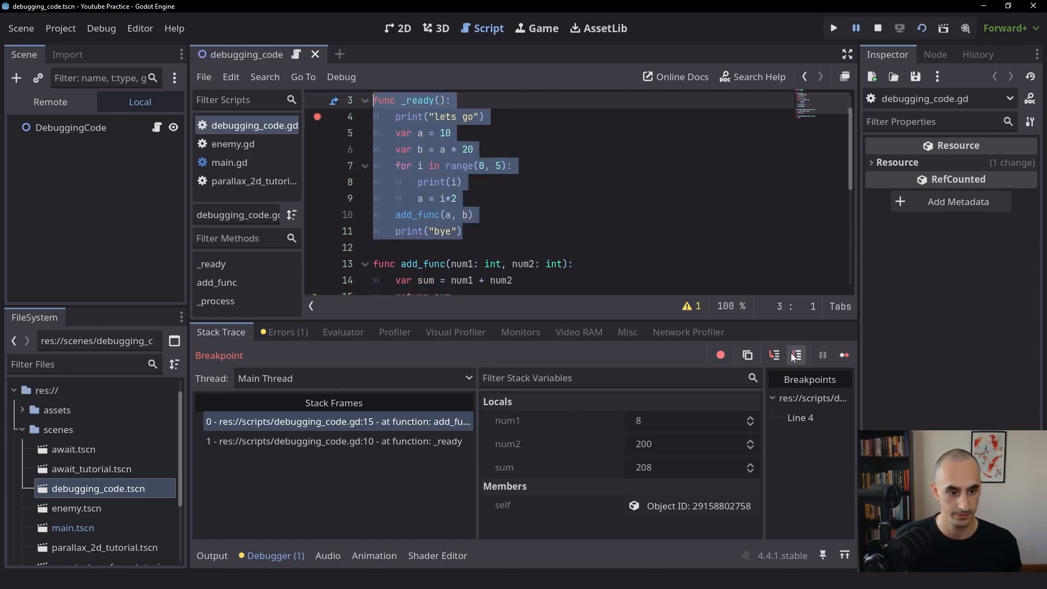
pyautogui.click(796, 354)
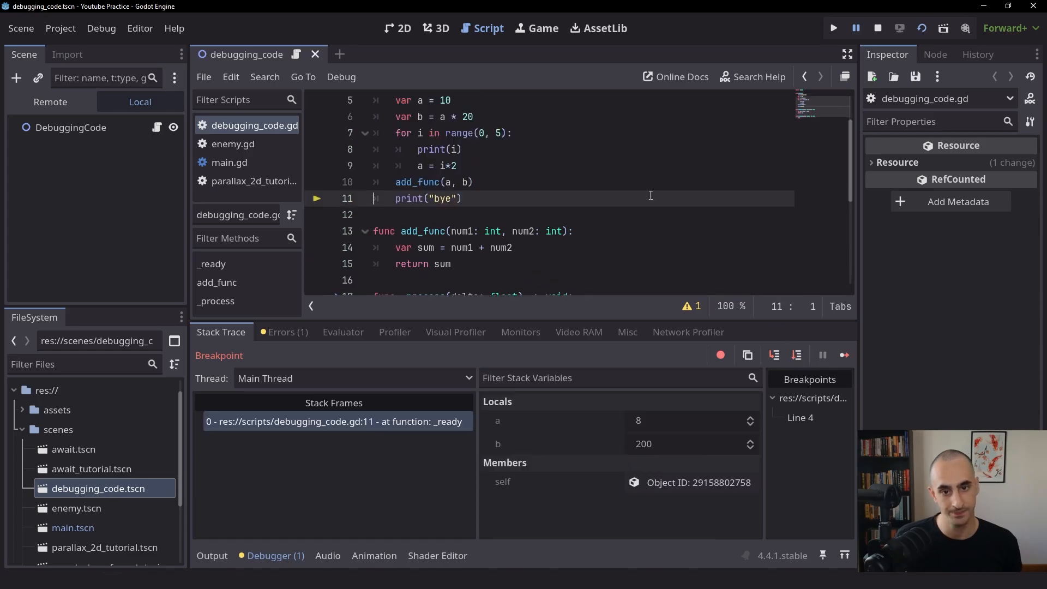
pyautogui.moveTo(496, 119)
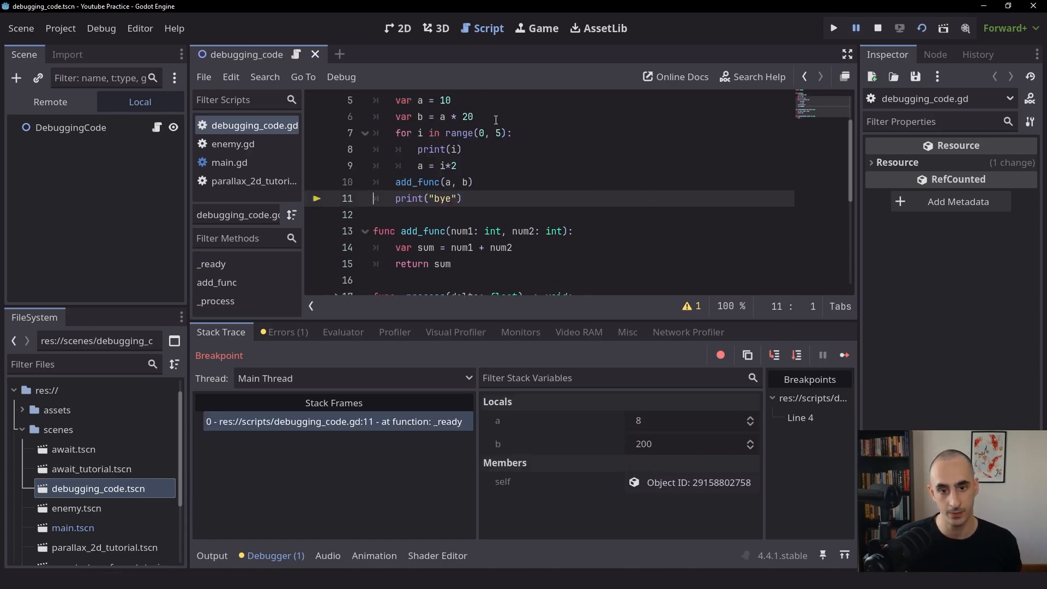
pyautogui.doubleClick(414, 231)
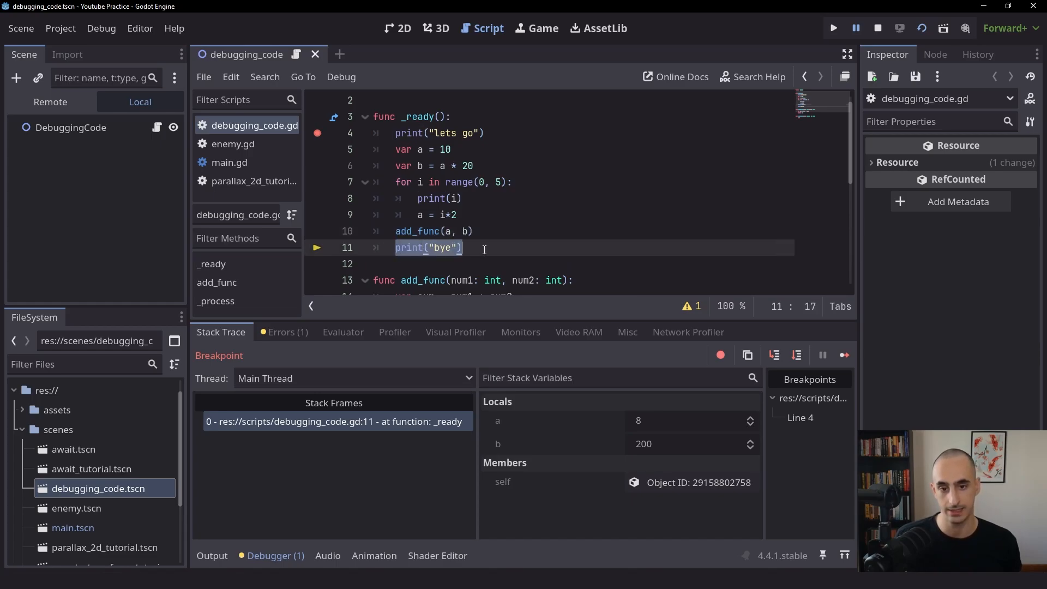
pyautogui.moveTo(692, 356)
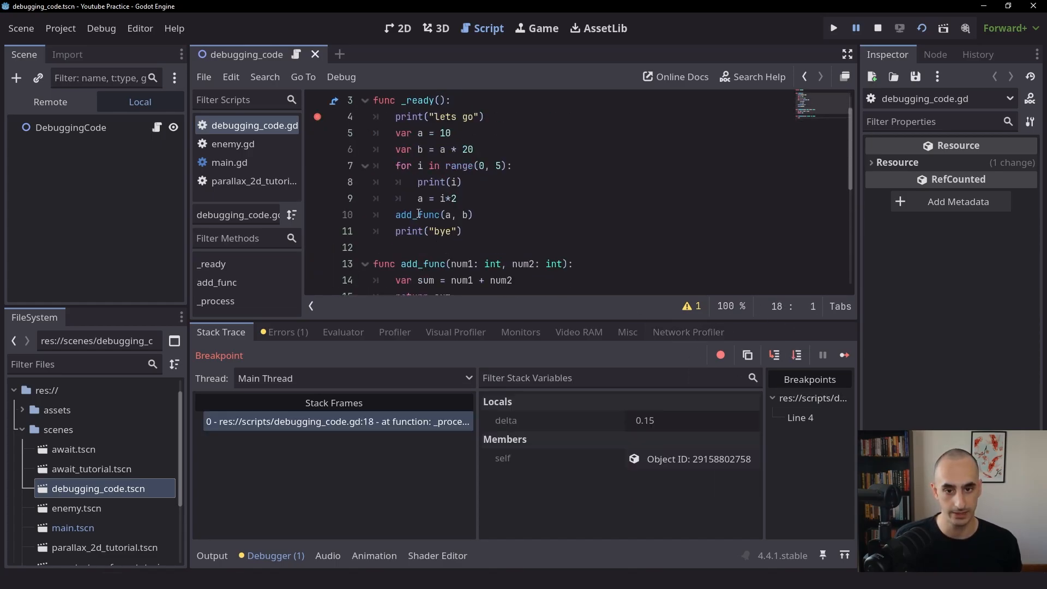
pyautogui.scroll(-3)
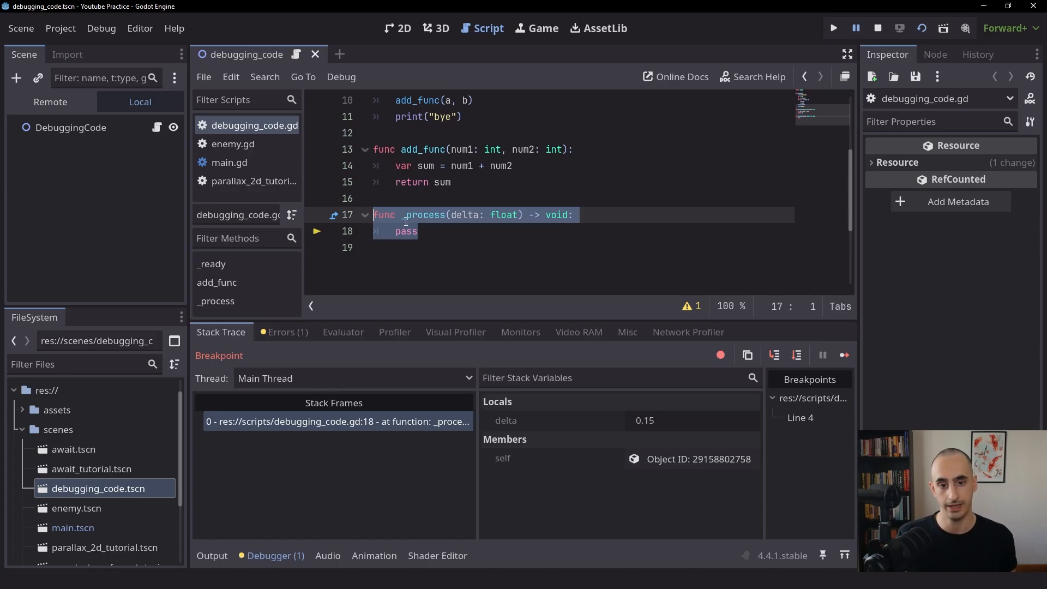
# Continue from the _process pause so the game window runs the empty scene
pyautogui.click(420, 231)
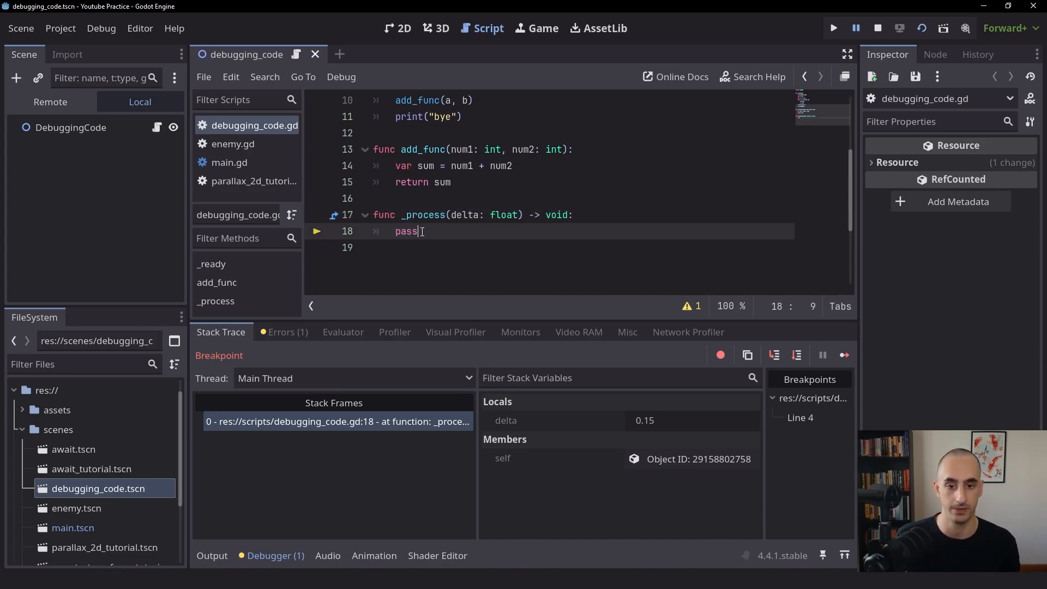
pyautogui.moveTo(448, 237)
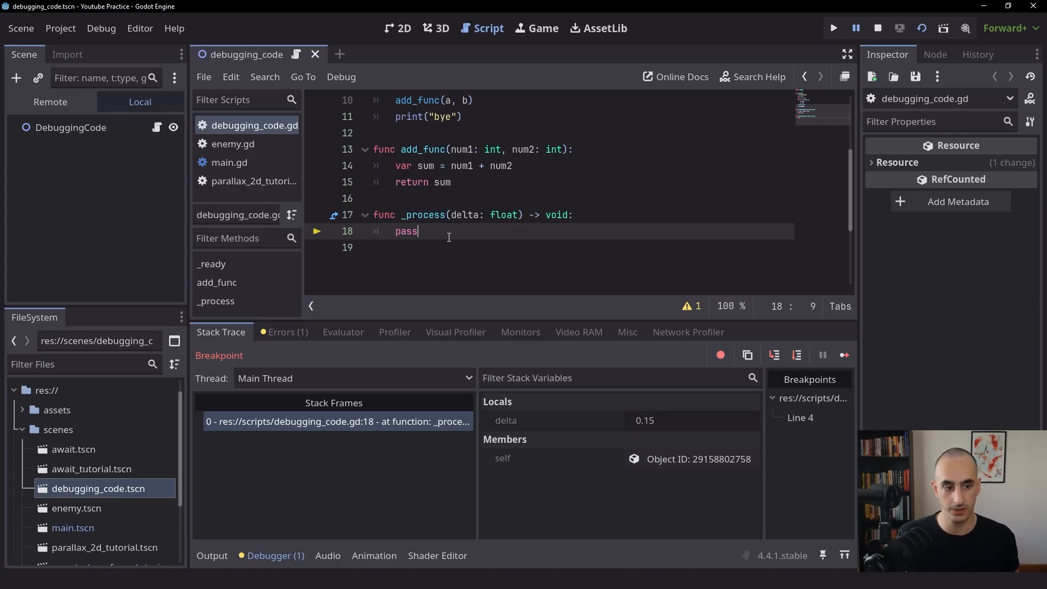
pyautogui.moveTo(844, 355)
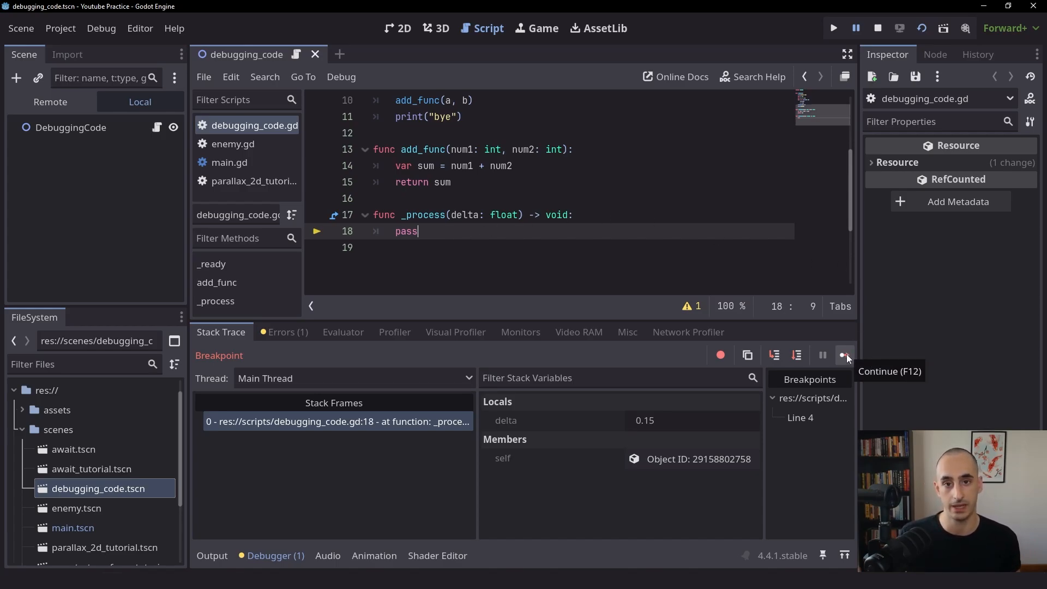
pyautogui.click(845, 355)
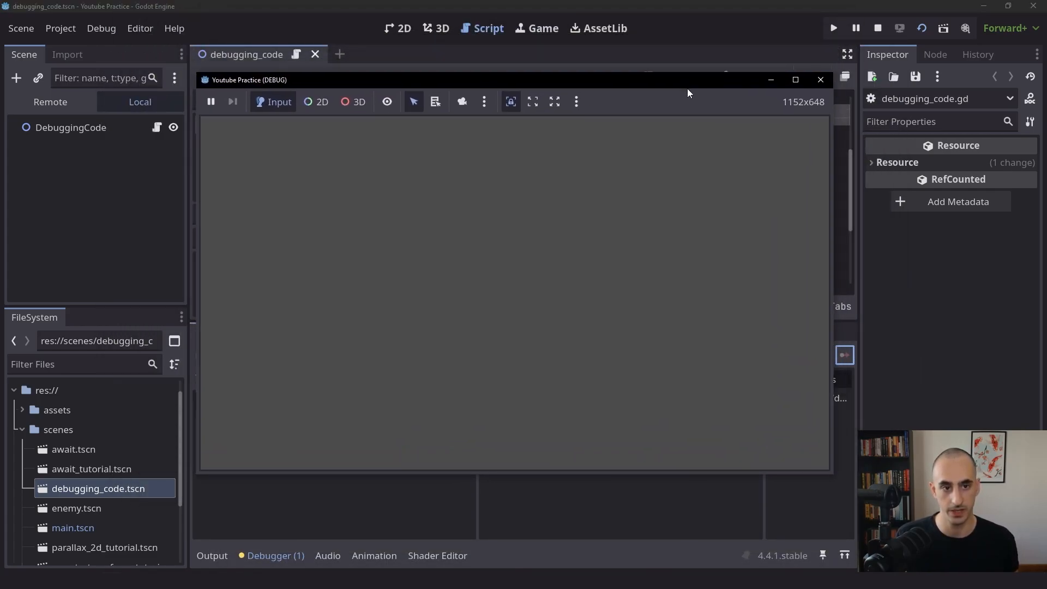
pyautogui.moveTo(683, 104)
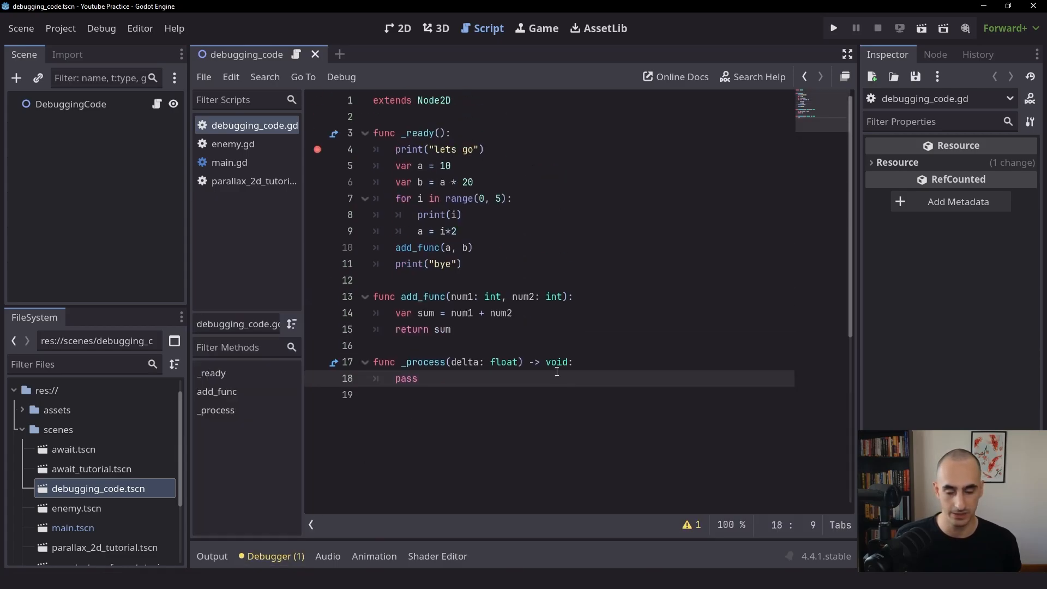
pyautogui.moveTo(542, 152)
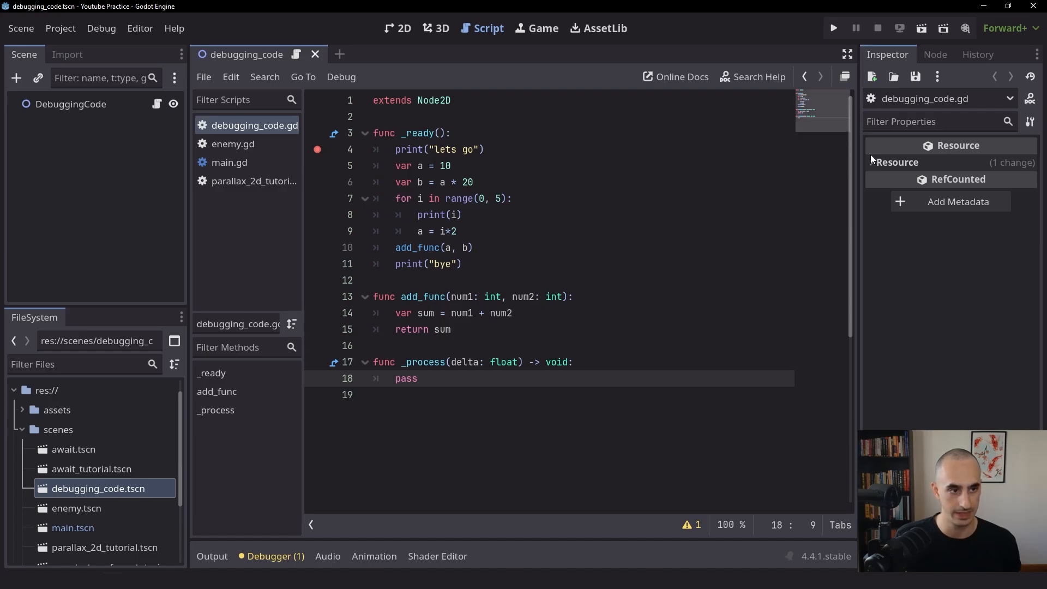
# Rerun the scene to pause at line 4 and add a second breakpoint on line 11
pyautogui.click(832, 28)
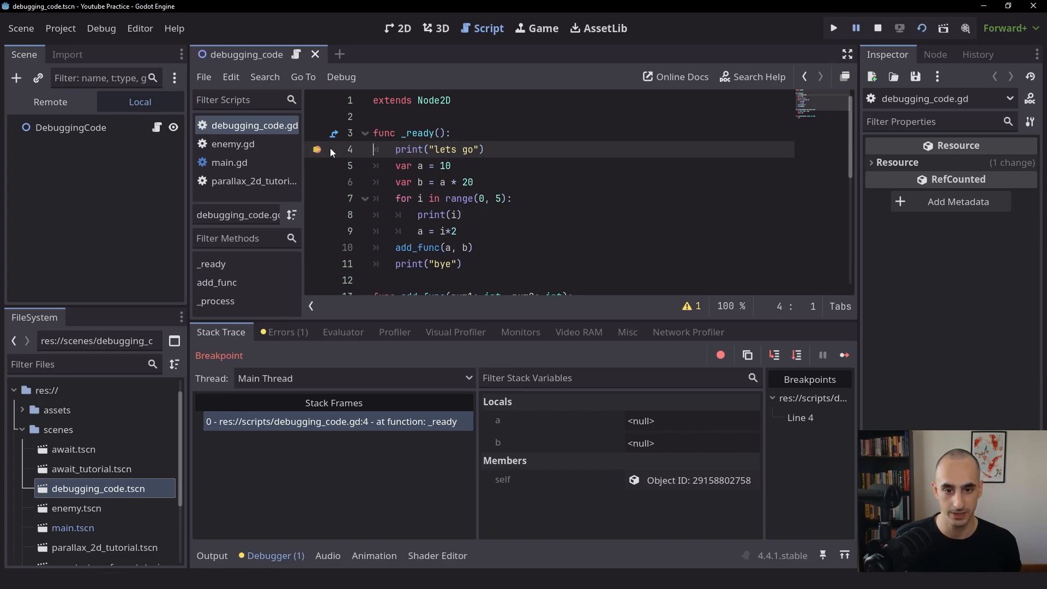
pyautogui.moveTo(402, 166)
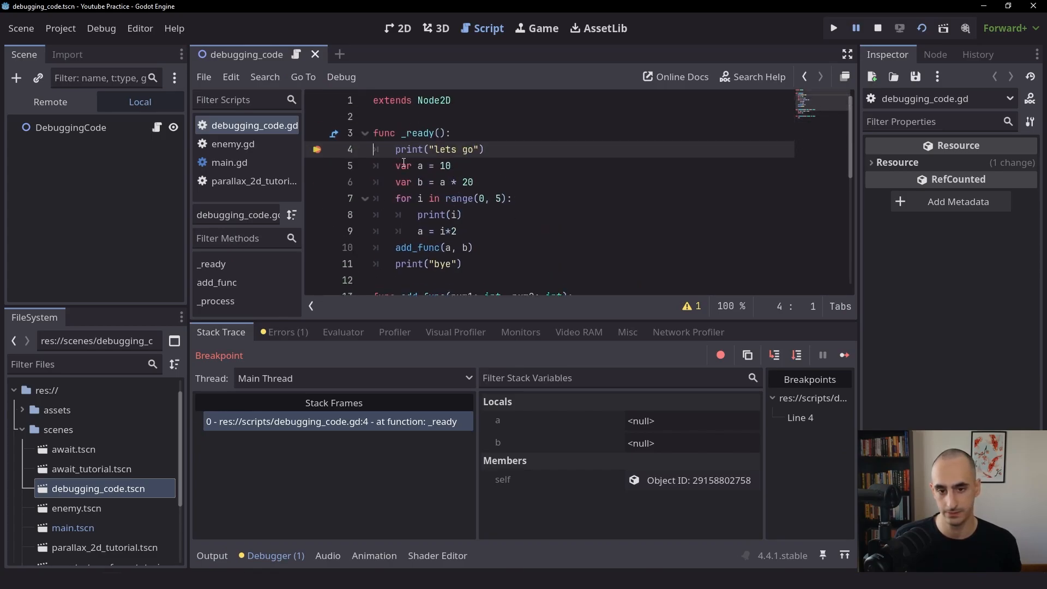
pyautogui.click(318, 264)
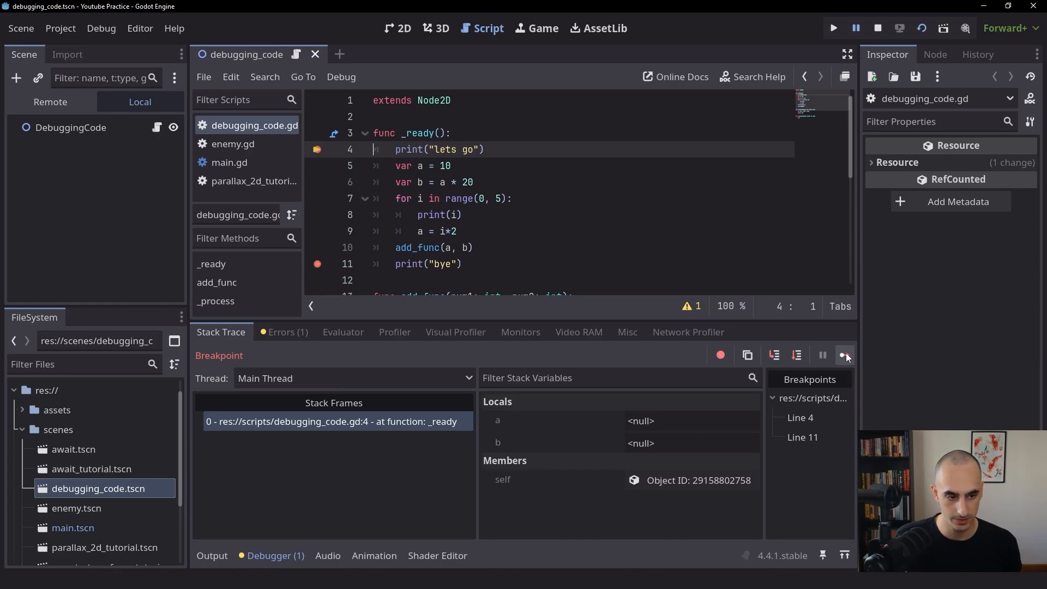
# Continue to the line 11 breakpoint (a 8, b 200) and view the unused-delta warning
pyautogui.click(844, 354)
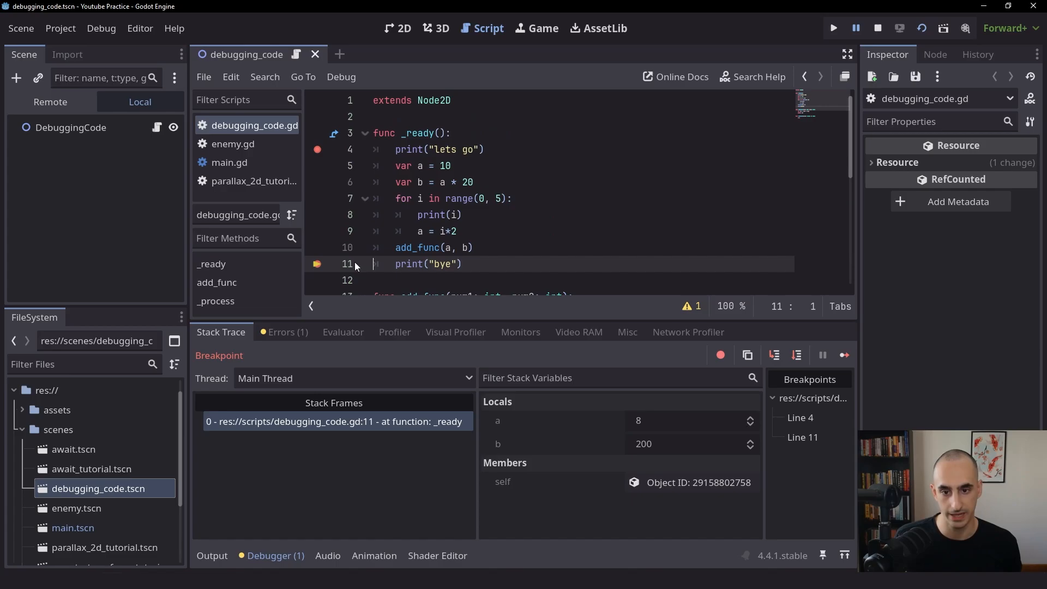
pyautogui.doubleClick(428, 262)
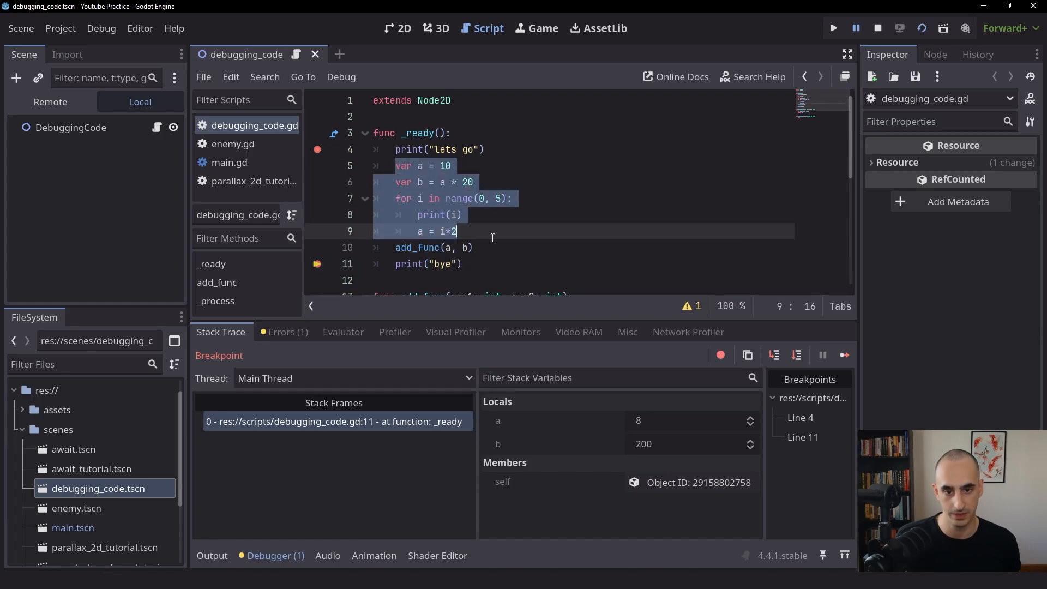
pyautogui.click(463, 264)
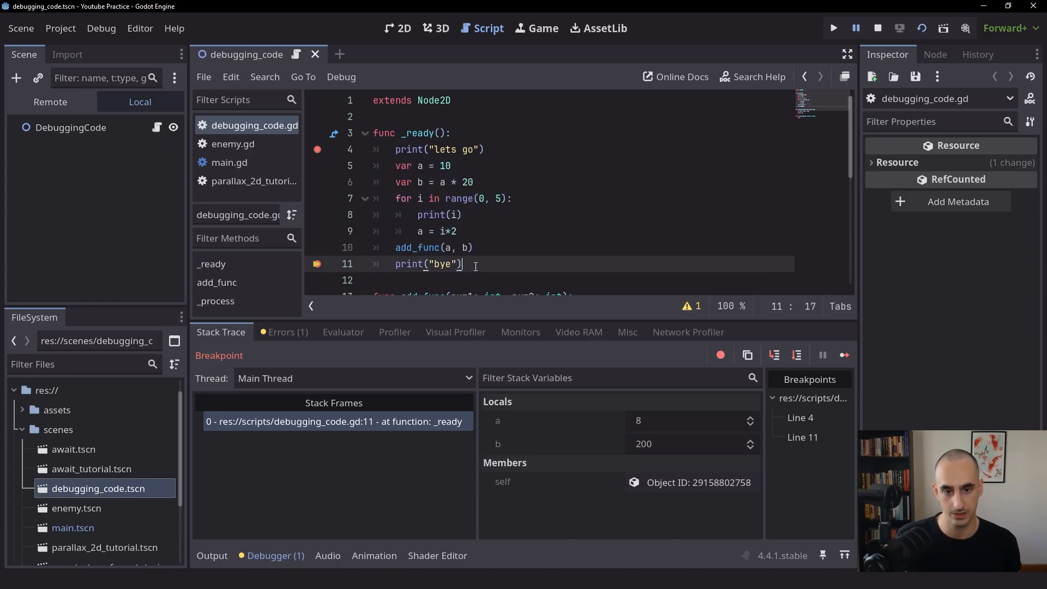
pyautogui.moveTo(485, 265)
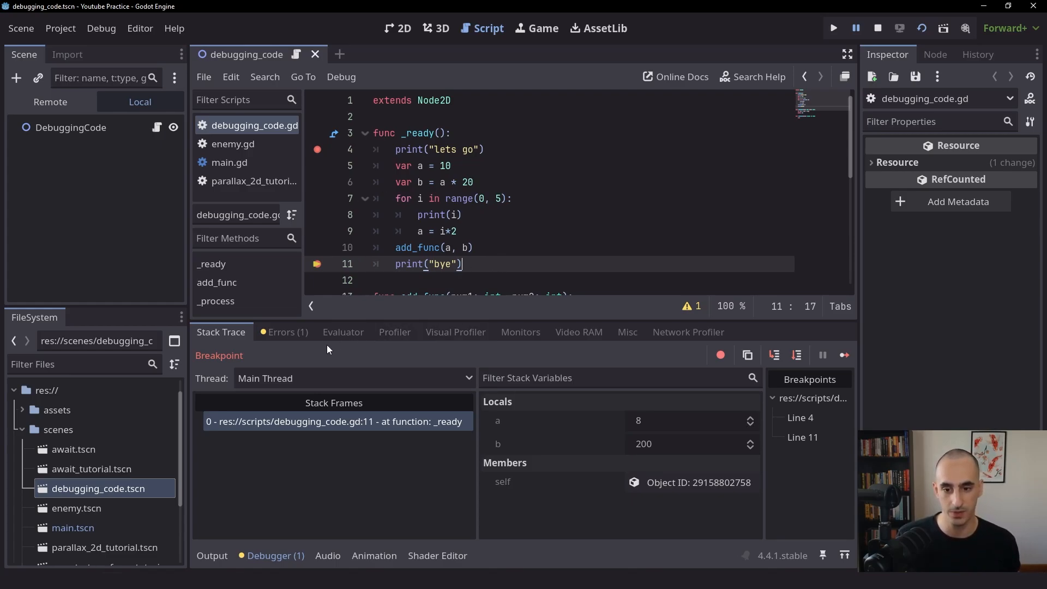
pyautogui.click(283, 332)
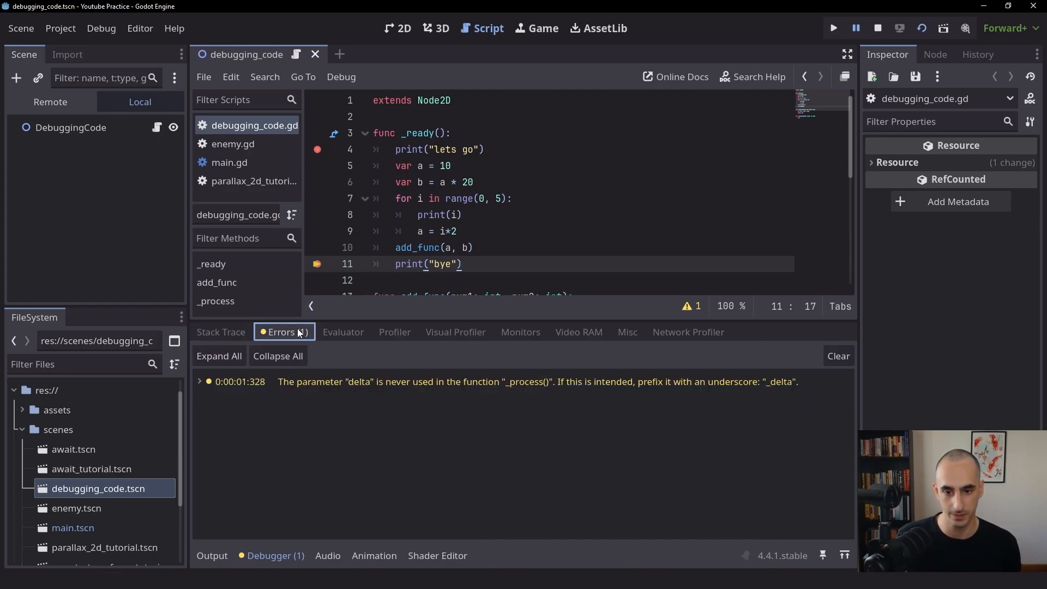
pyautogui.click(220, 332)
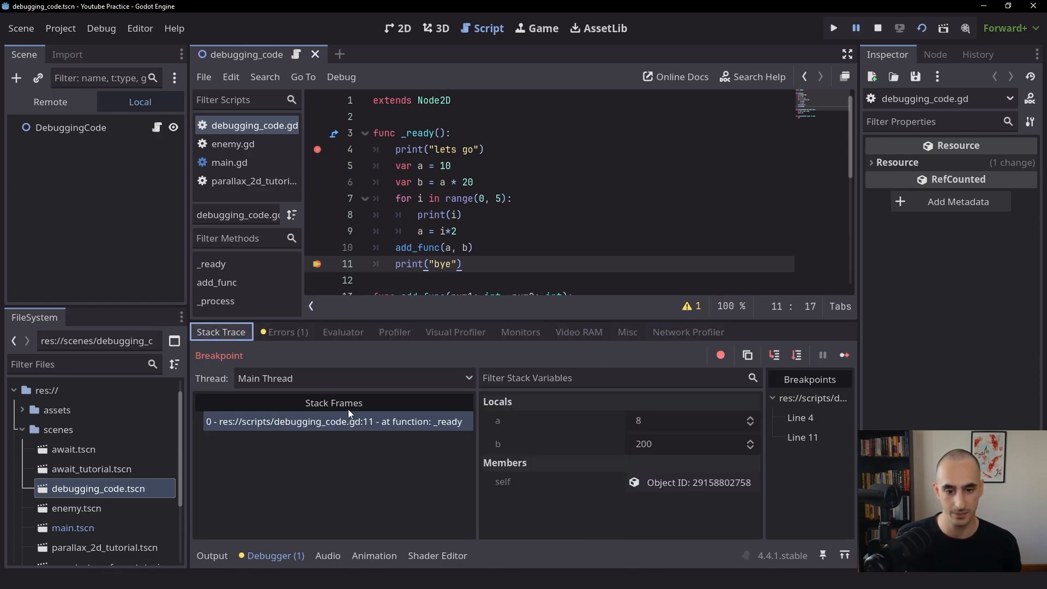
pyautogui.moveTo(497, 248)
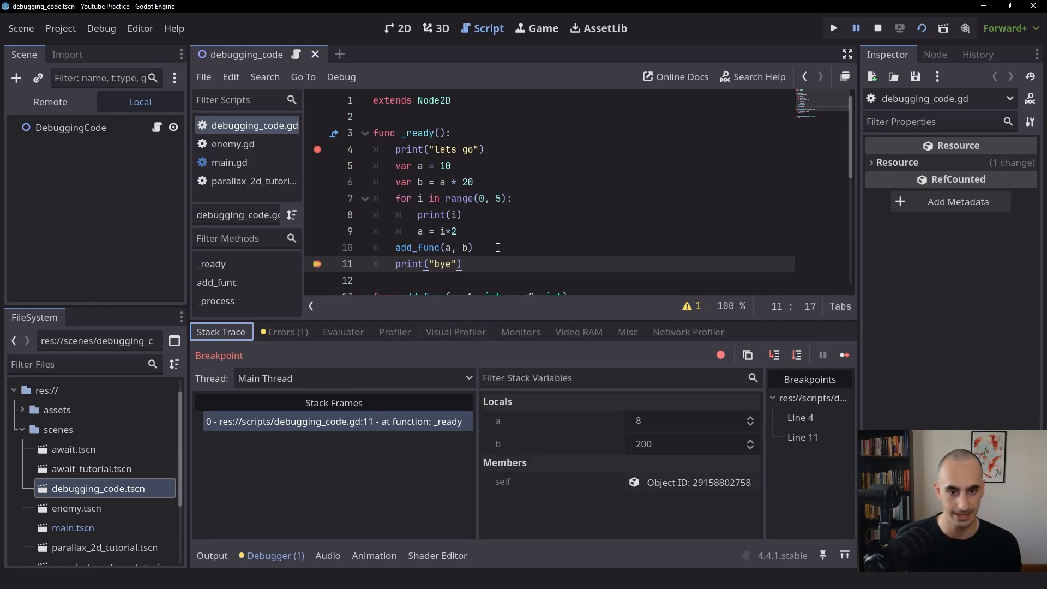
pyautogui.moveTo(508, 238)
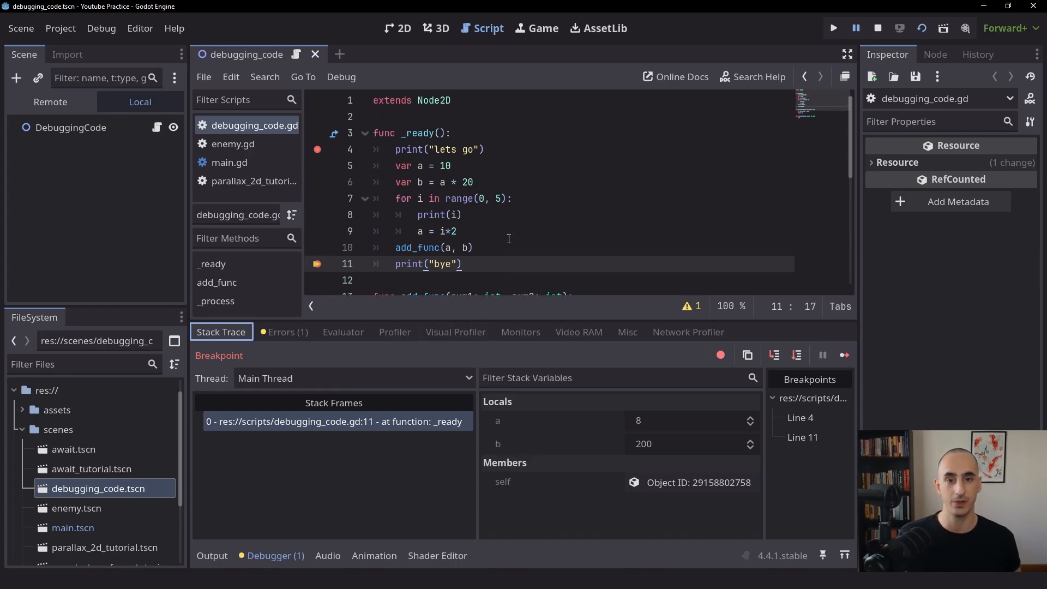